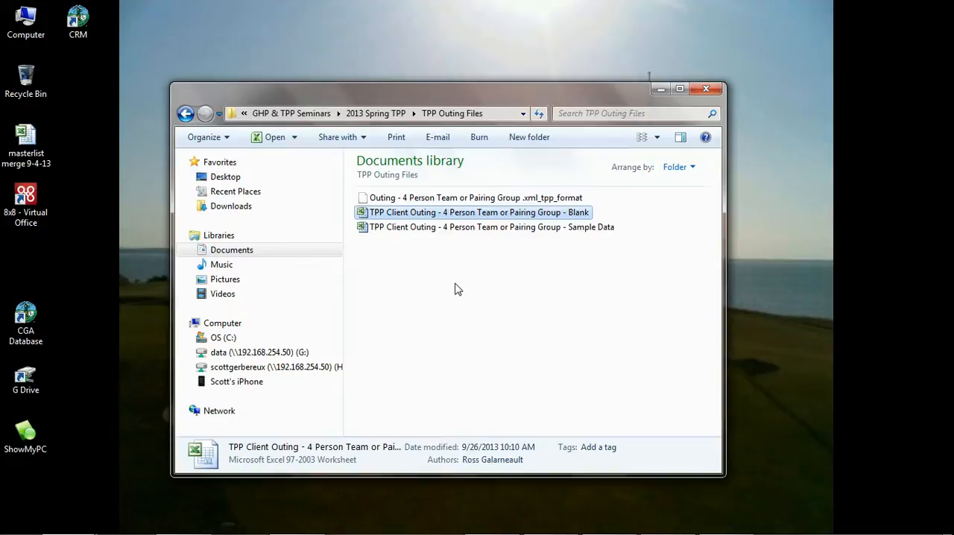
{"action": "mouse_move", "coordinate": [396, 242]}
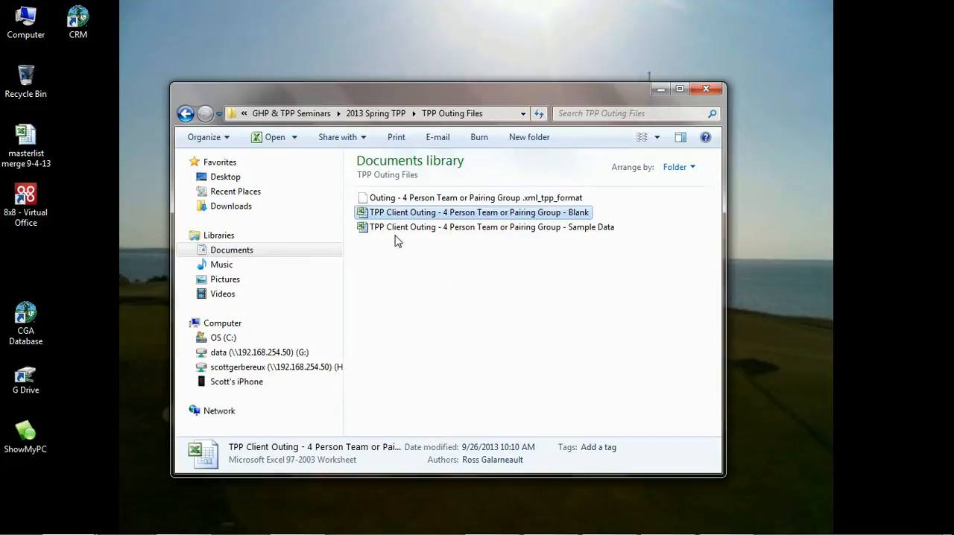
{"action": "mouse_move", "coordinate": [448, 221]}
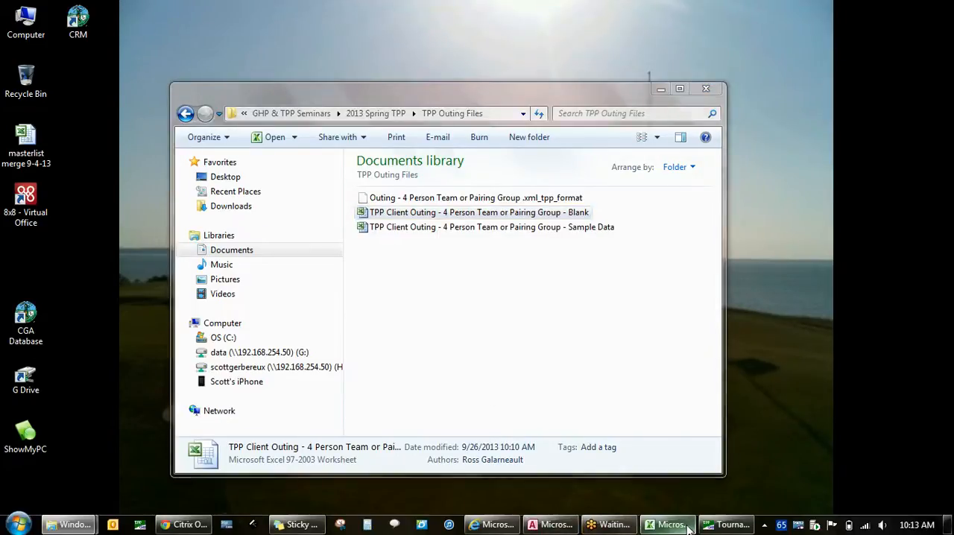
Open the blank outing template workbook and review its columns from Group ID through State
{"action": "double_click", "coordinate": [479, 212]}
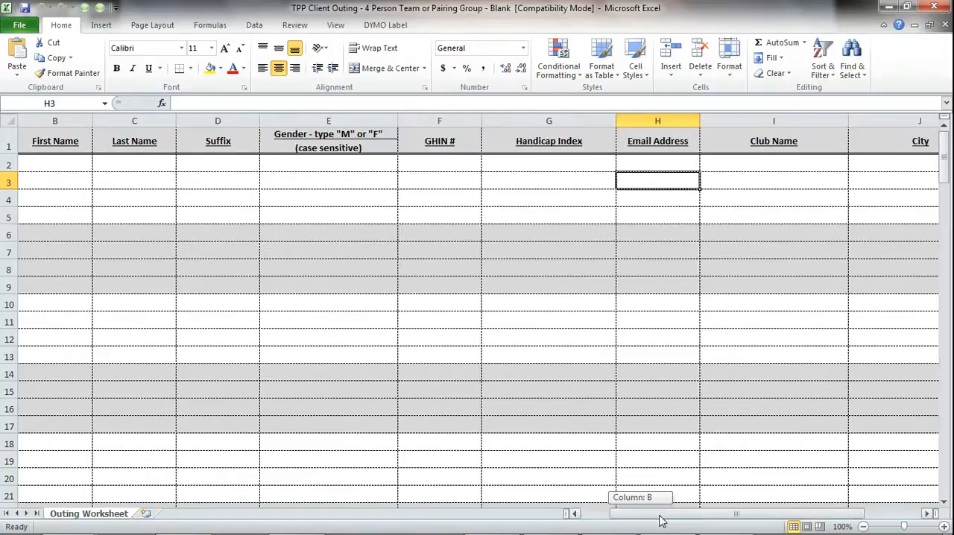
{"action": "scroll", "scroll_direction": "right", "scroll_amount": 3}
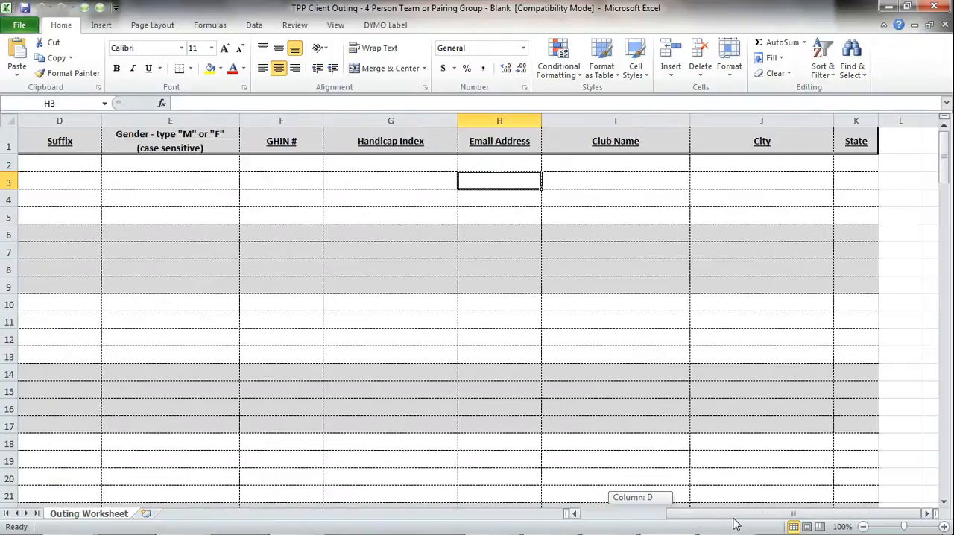
{"action": "scroll", "scroll_direction": "left", "scroll_amount": 3}
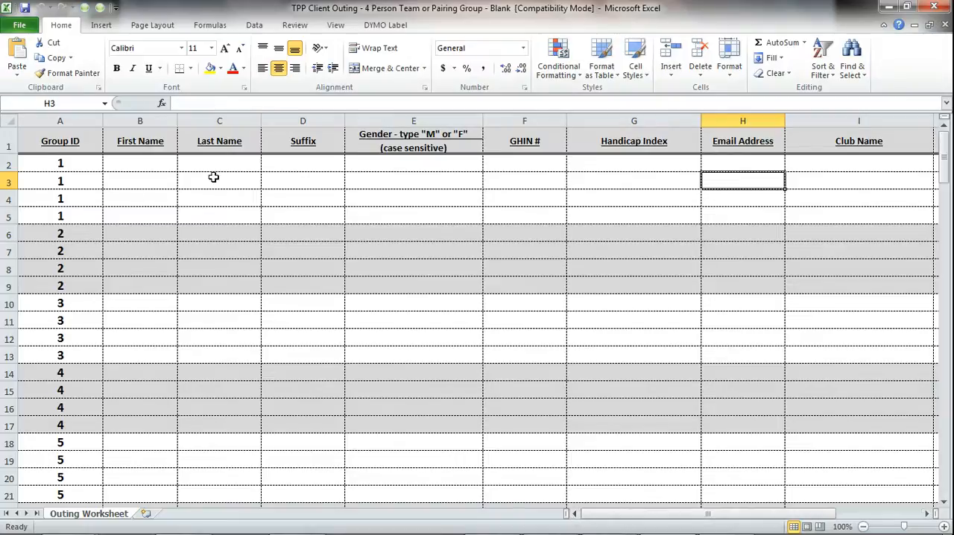
{"action": "mouse_move", "coordinate": [407, 170]}
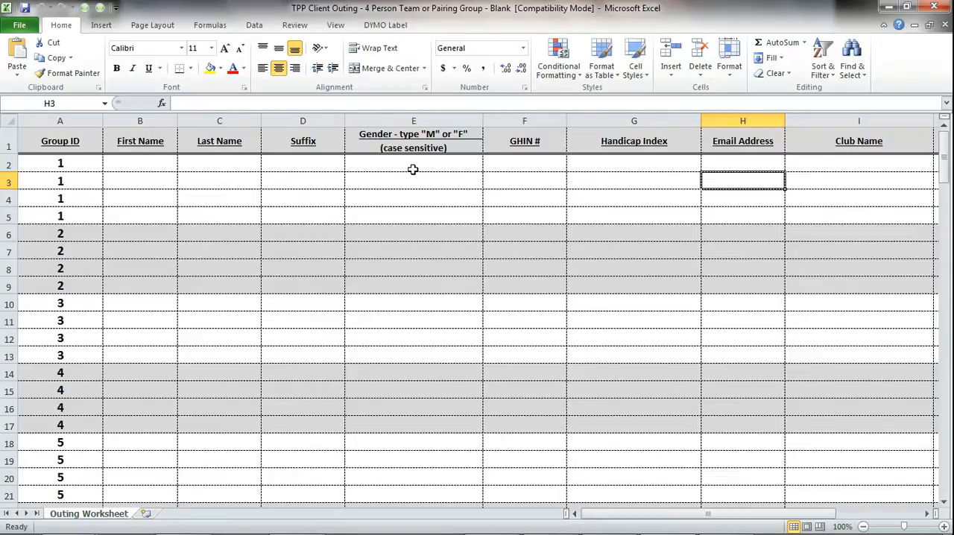
{"action": "mouse_move", "coordinate": [524, 169]}
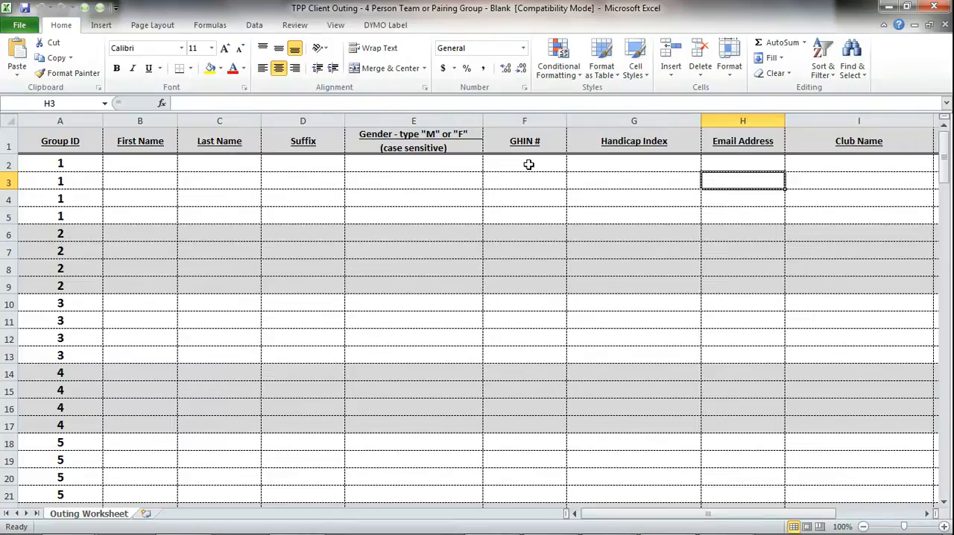
{"action": "mouse_move", "coordinate": [764, 185]}
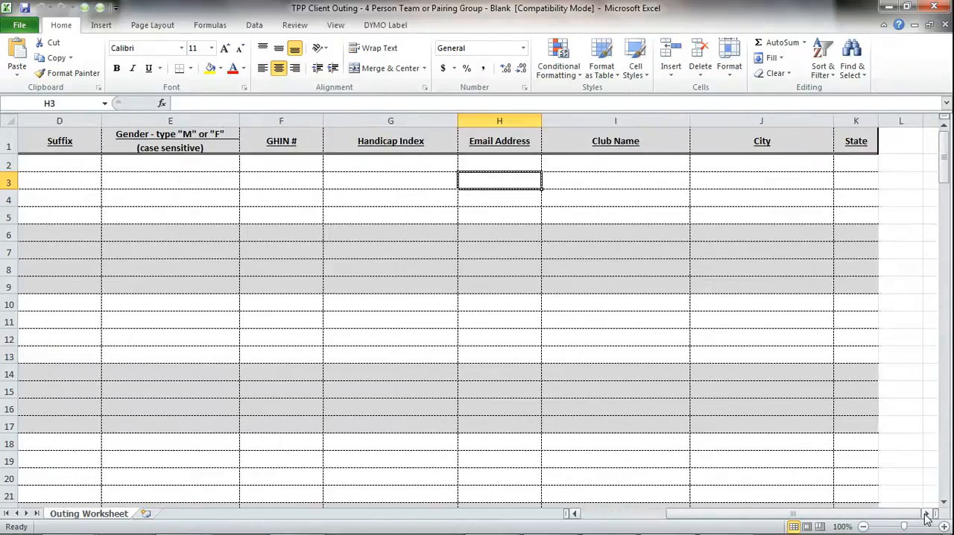
{"action": "scroll", "scroll_direction": "left", "scroll_amount": 3}
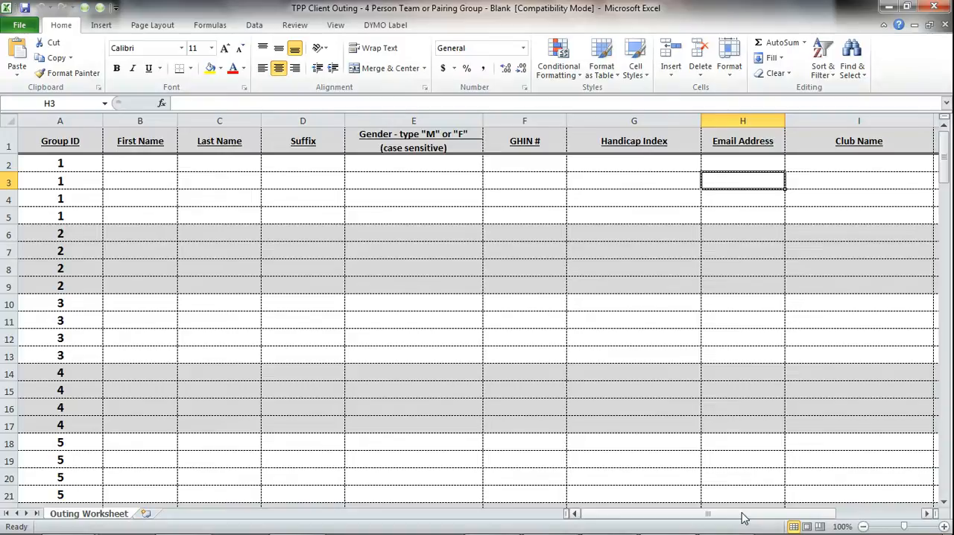
{"action": "mouse_move", "coordinate": [176, 205]}
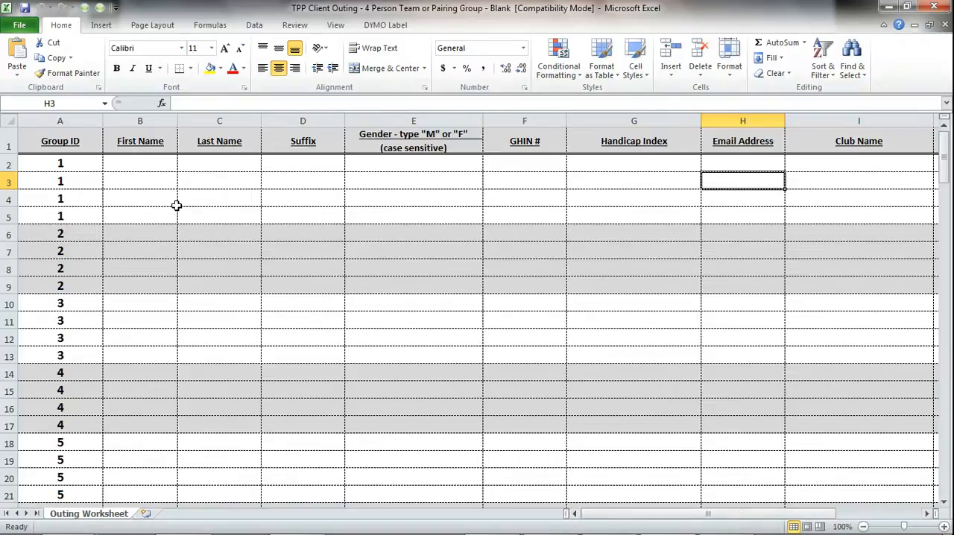
{"action": "mouse_move", "coordinate": [143, 217]}
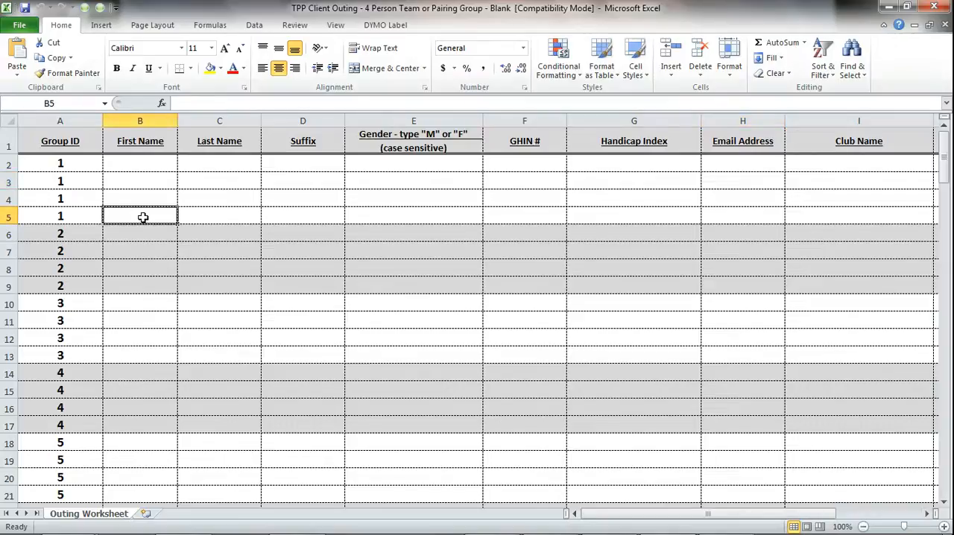
{"action": "mouse_move", "coordinate": [177, 223]}
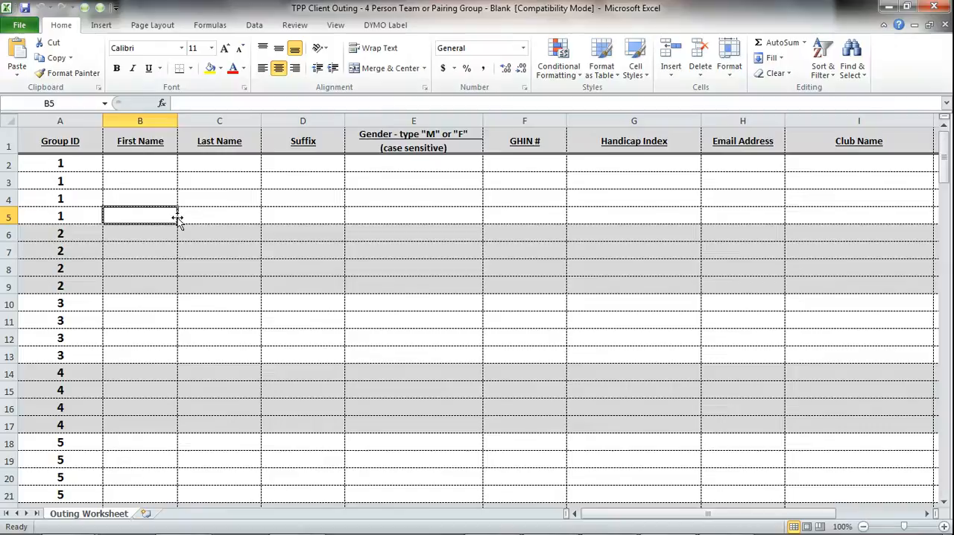
{"action": "mouse_move", "coordinate": [480, 358]}
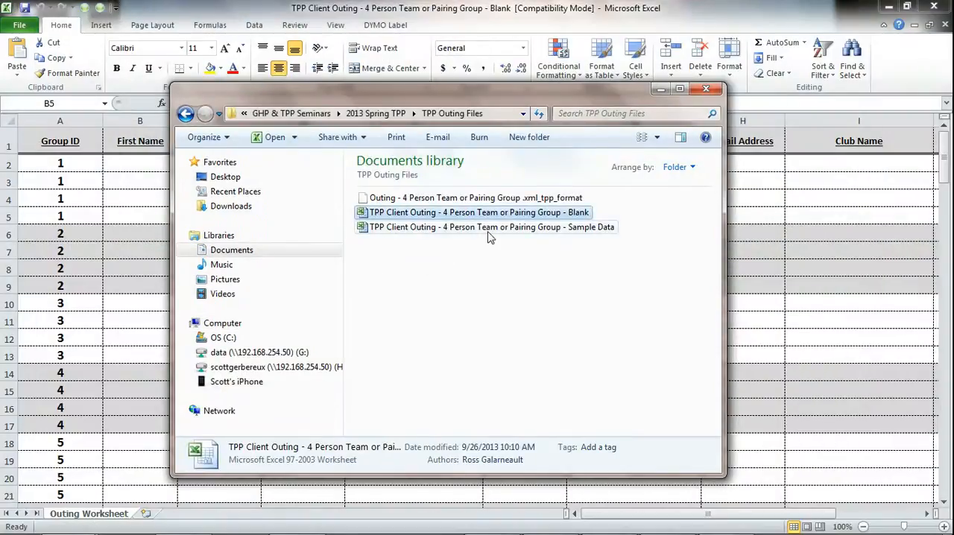
Open the Sample Data outing workbook and review its roughly 130 players in groups 1-33
{"action": "double_click", "coordinate": [491, 227]}
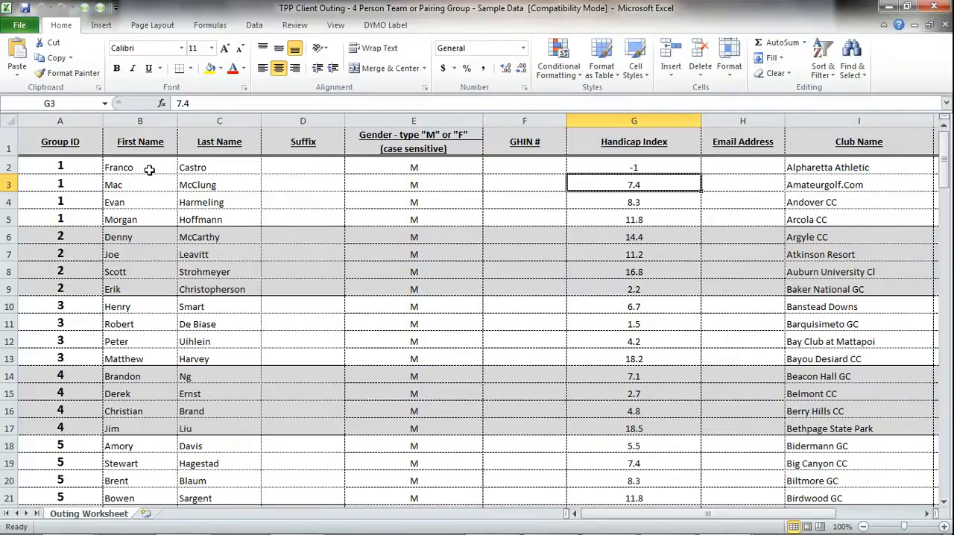
{"action": "mouse_move", "coordinate": [215, 221]}
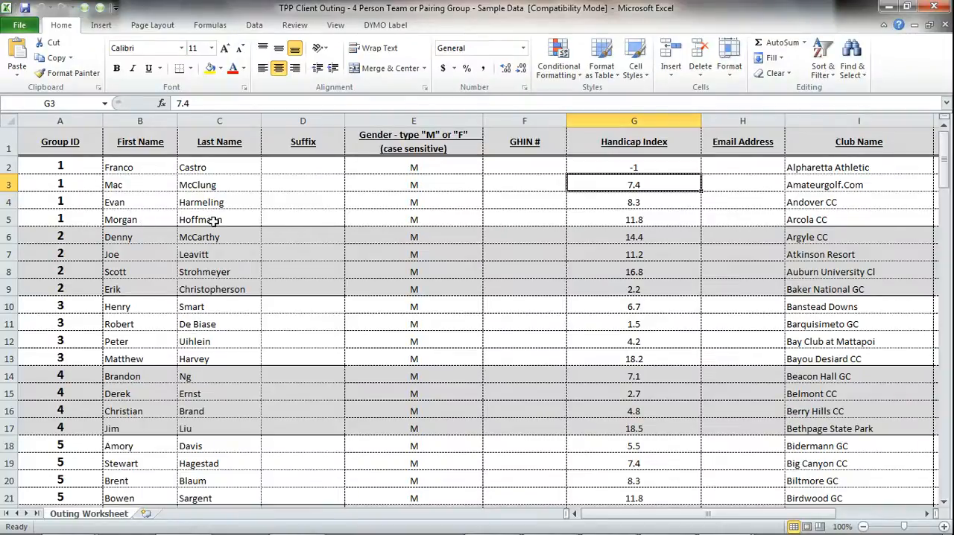
{"action": "mouse_move", "coordinate": [430, 221]}
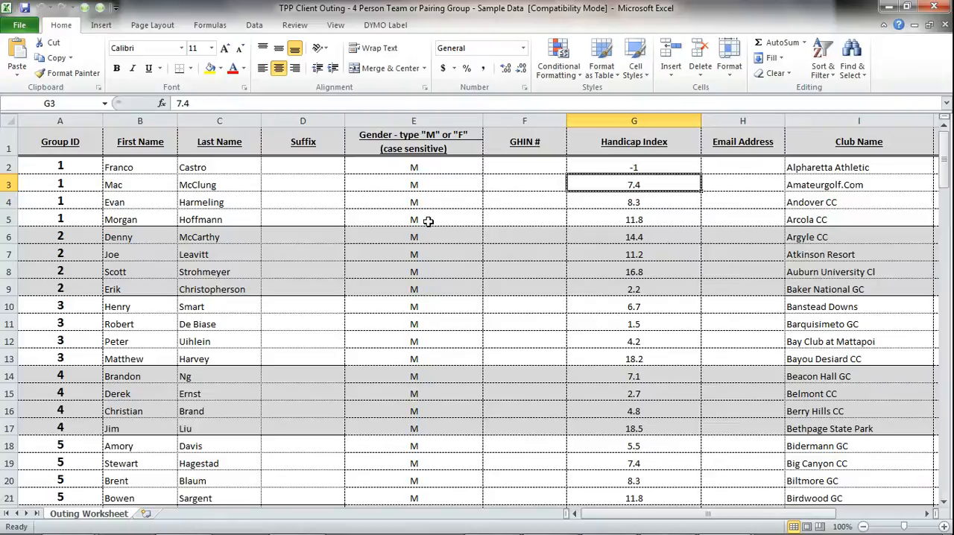
{"action": "mouse_move", "coordinate": [613, 219]}
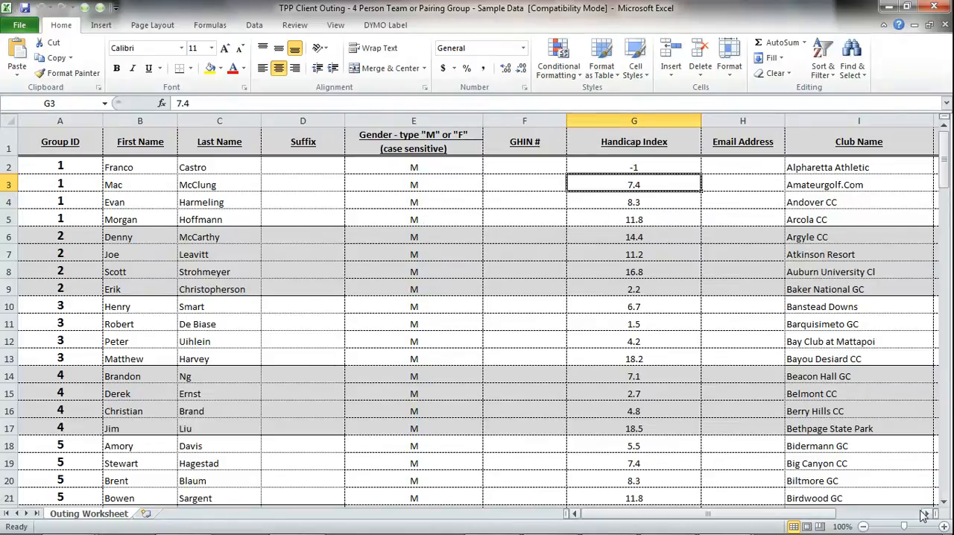
{"action": "scroll", "scroll_direction": "right", "scroll_amount": 3}
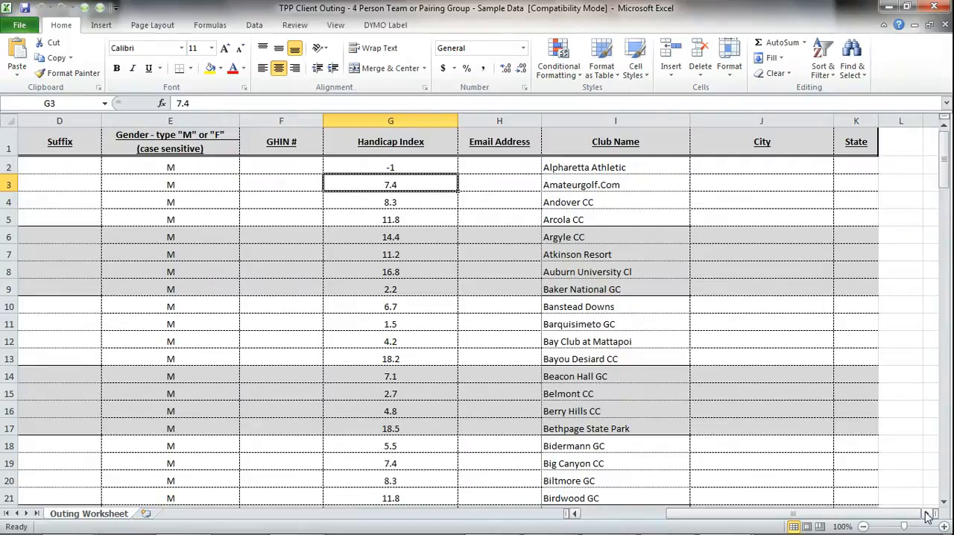
{"action": "mouse_move", "coordinate": [767, 518]}
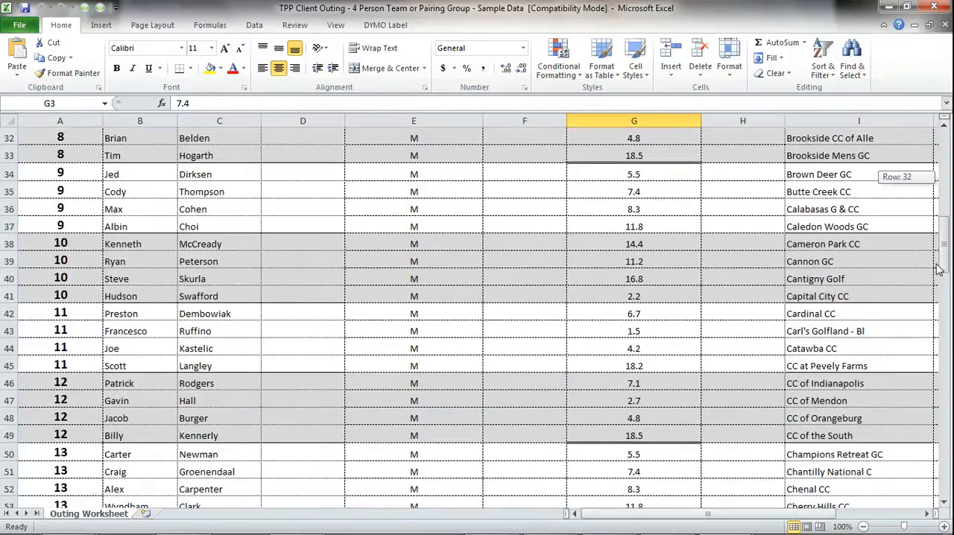
{"action": "scroll", "scroll_direction": "down", "scroll_amount": 3}
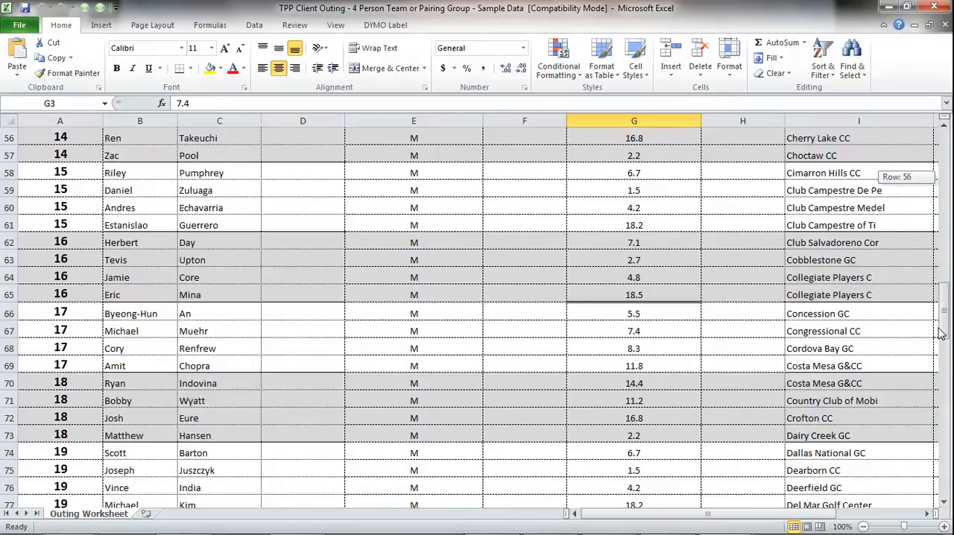
{"action": "scroll", "scroll_direction": "down", "scroll_amount": 3}
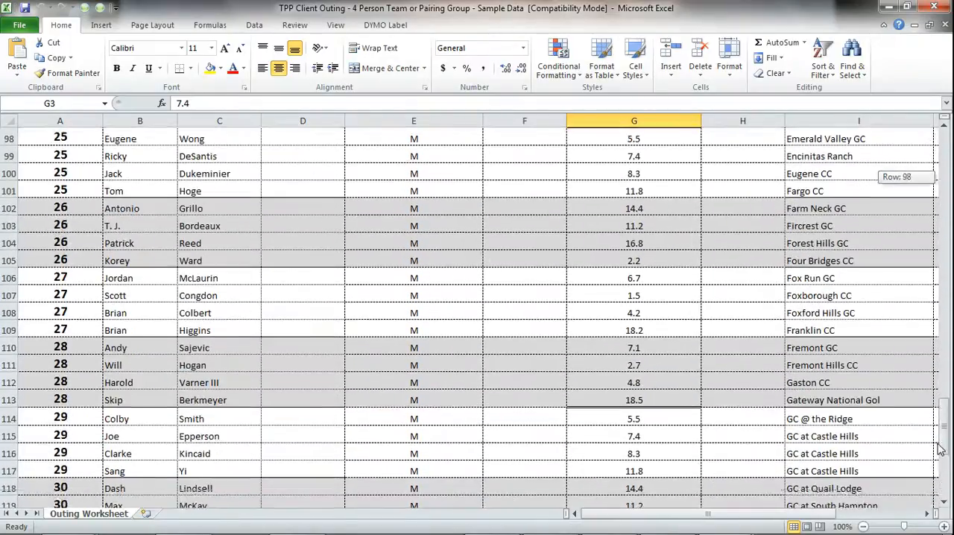
{"action": "scroll", "scroll_direction": "down", "scroll_amount": 3}
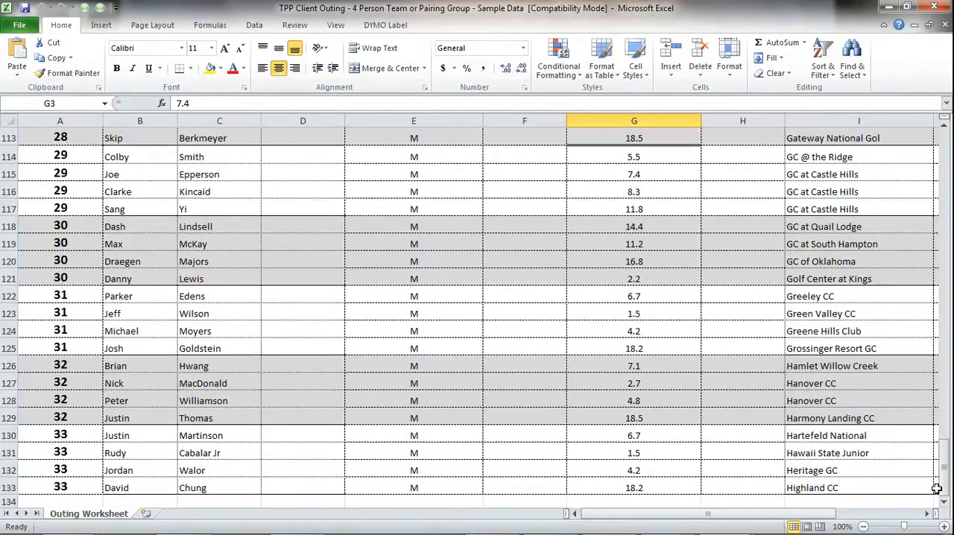
{"action": "scroll", "scroll_direction": "down", "scroll_amount": 3}
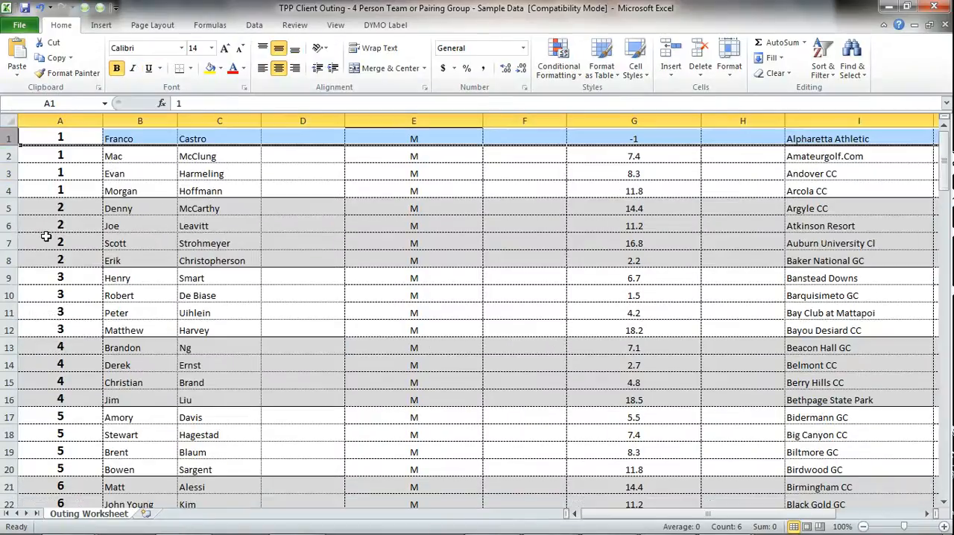
Deselect the player data and bring up the workbook's File menu
{"action": "left_click", "coordinate": [301, 191]}
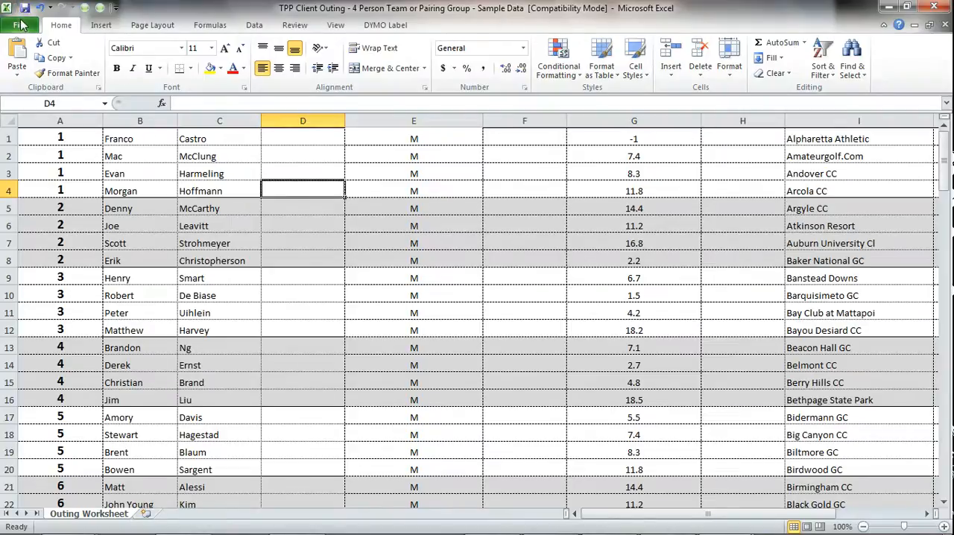
{"action": "left_click", "coordinate": [19, 24]}
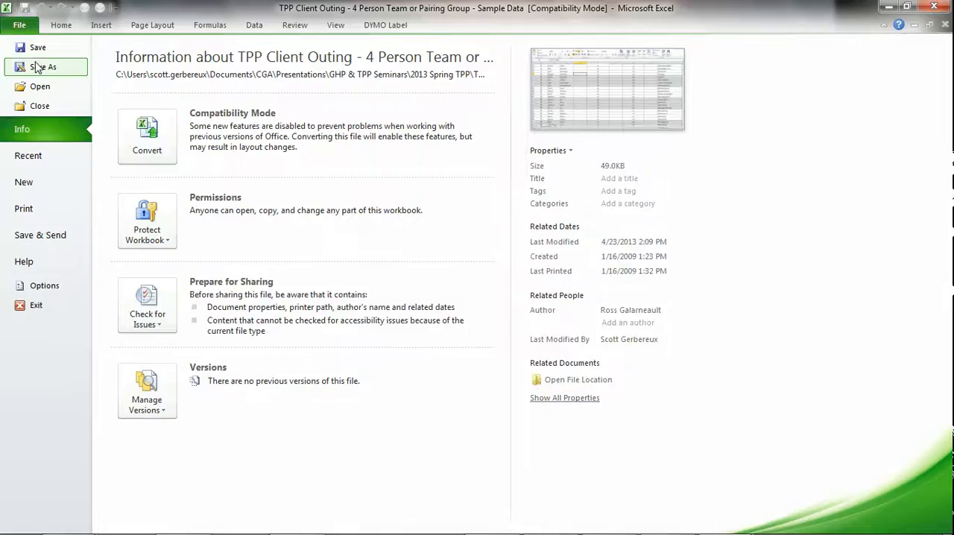
Save the workbook as a CSV (Comma delimited) copy, keeping the CSV format
{"action": "left_click", "coordinate": [44, 67]}
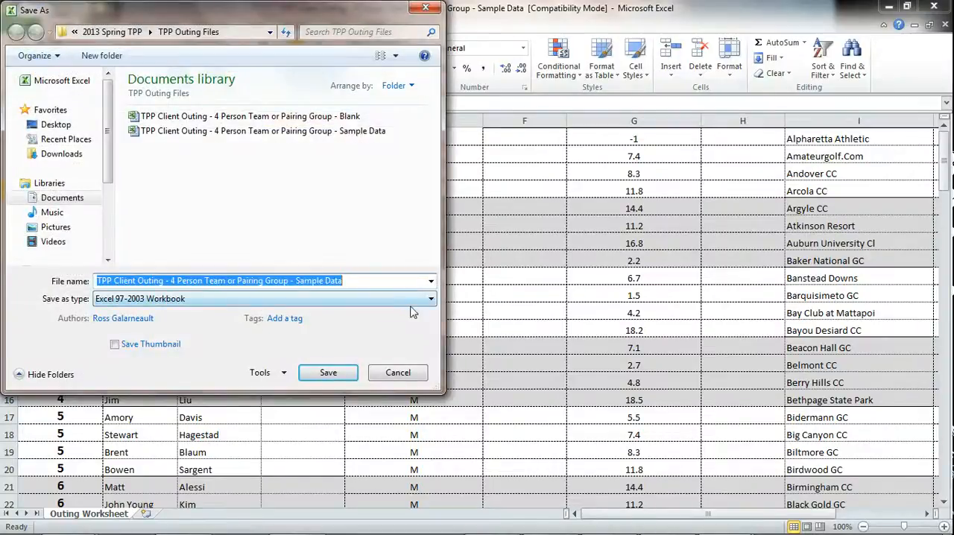
{"action": "left_click", "coordinate": [429, 298]}
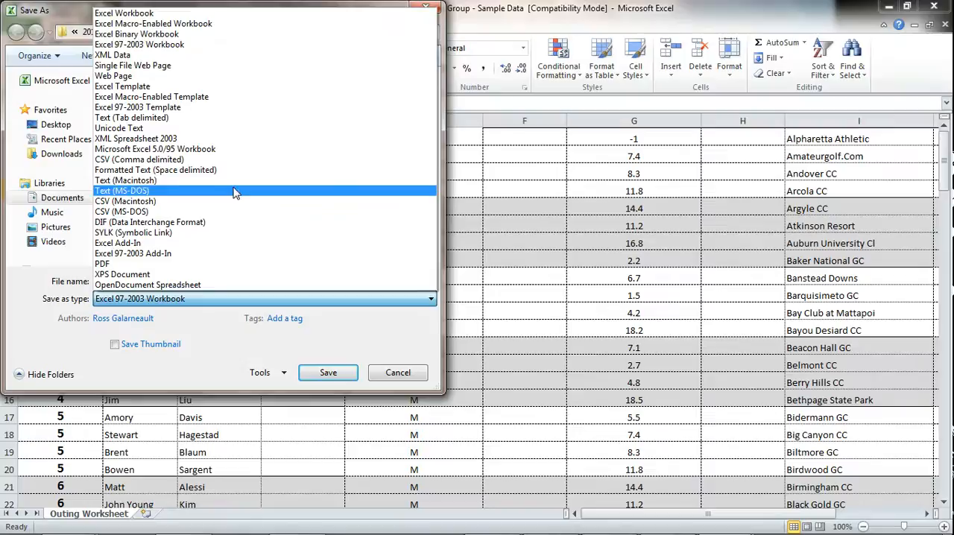
{"action": "left_click", "coordinate": [140, 159]}
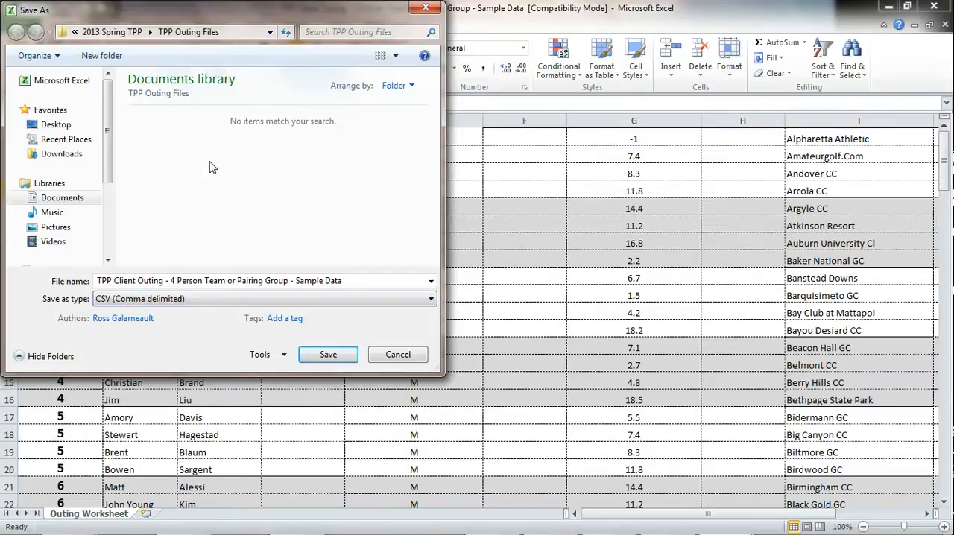
{"action": "left_click", "coordinate": [57, 125]}
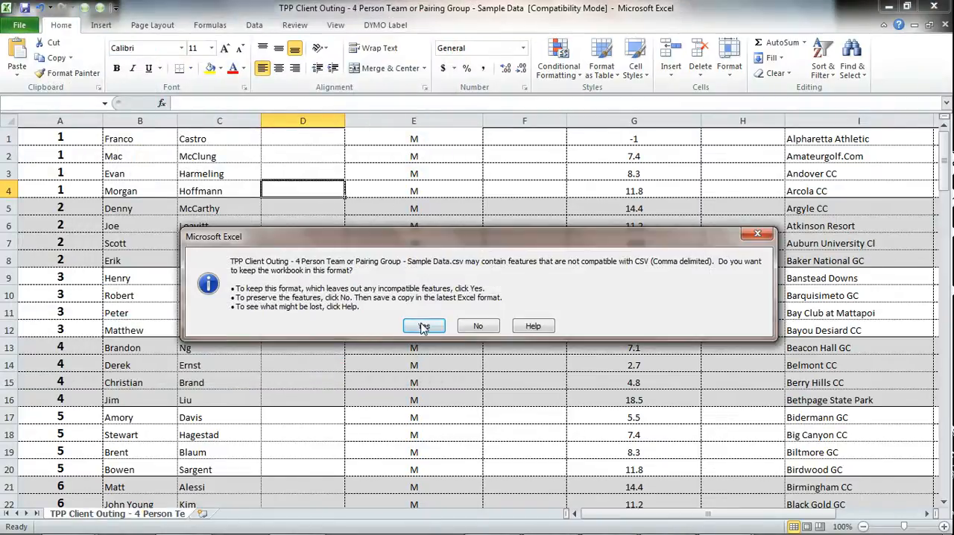
{"action": "left_click", "coordinate": [423, 326]}
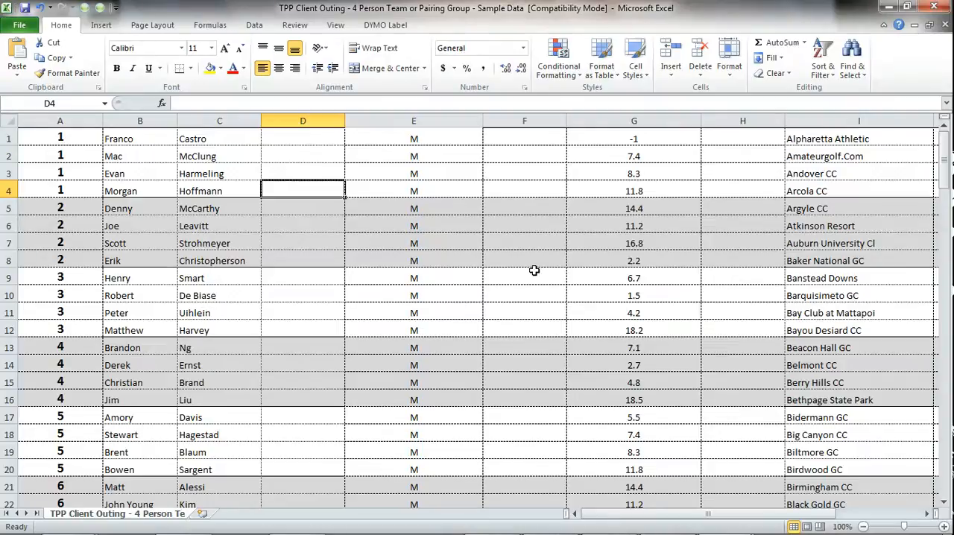
{"action": "mouse_move", "coordinate": [925, 61]}
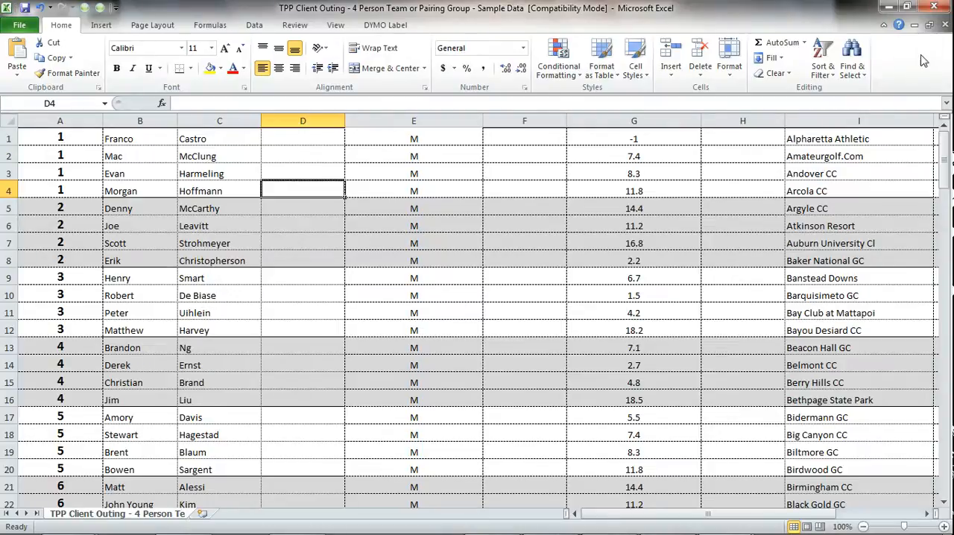
{"action": "mouse_move", "coordinate": [945, 24]}
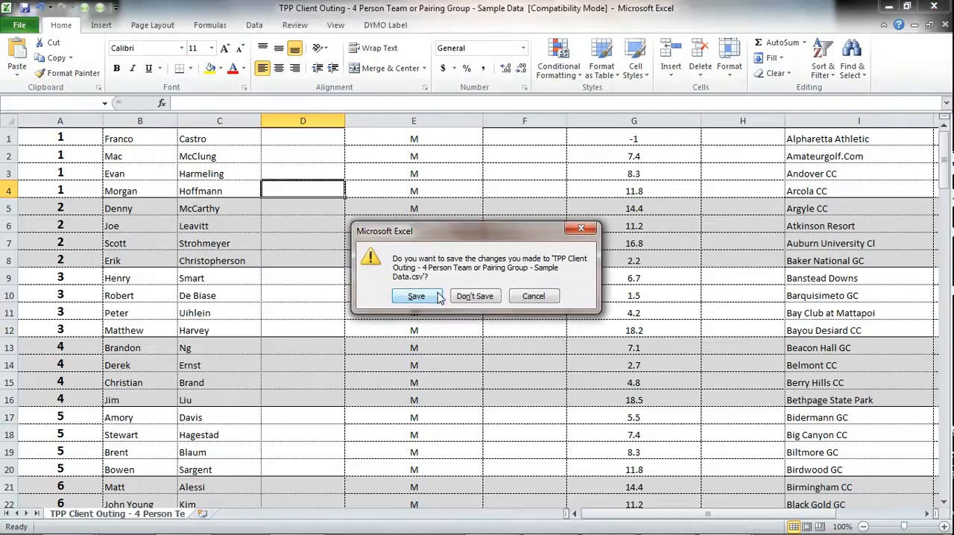
Close the CSV workbook, saving its changes
{"action": "left_click", "coordinate": [474, 296]}
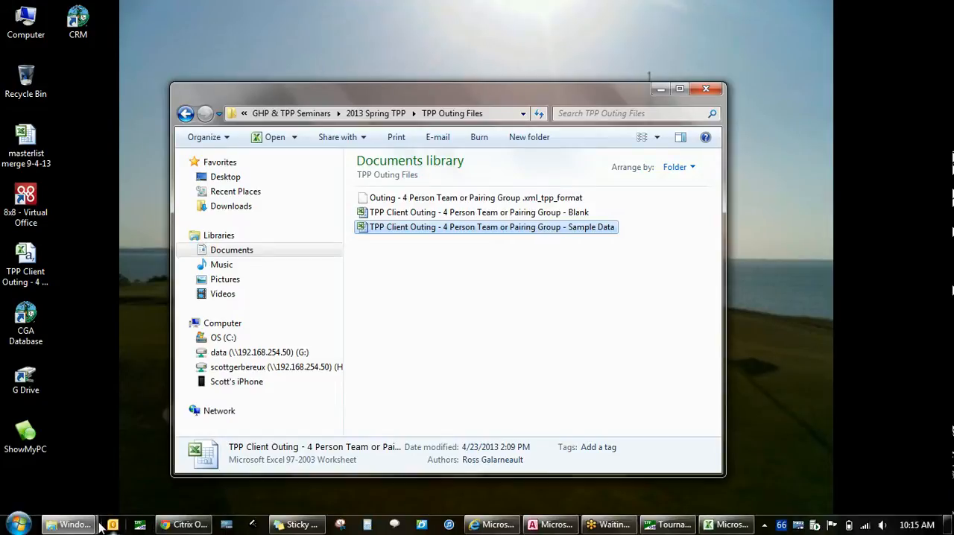
{"action": "mouse_move", "coordinate": [69, 525]}
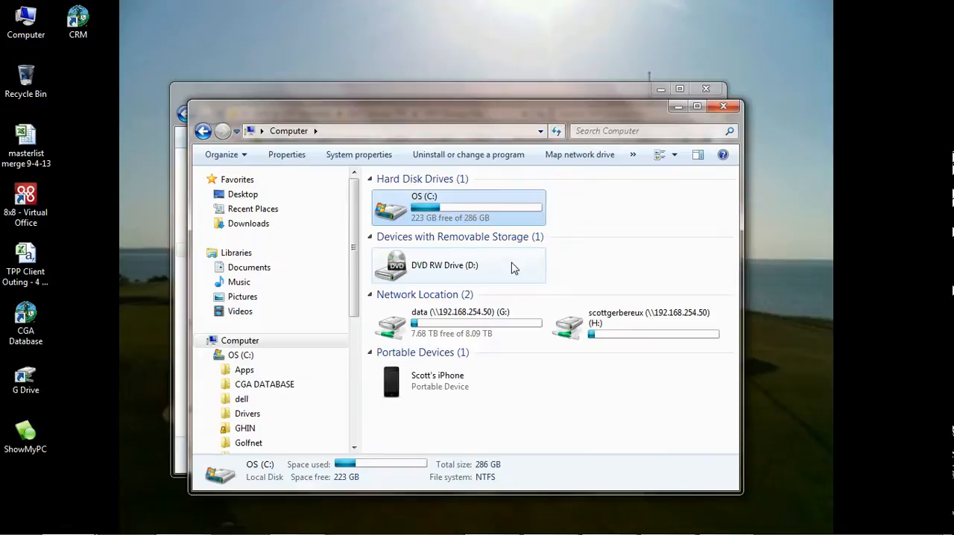
{"action": "mouse_move", "coordinate": [439, 221]}
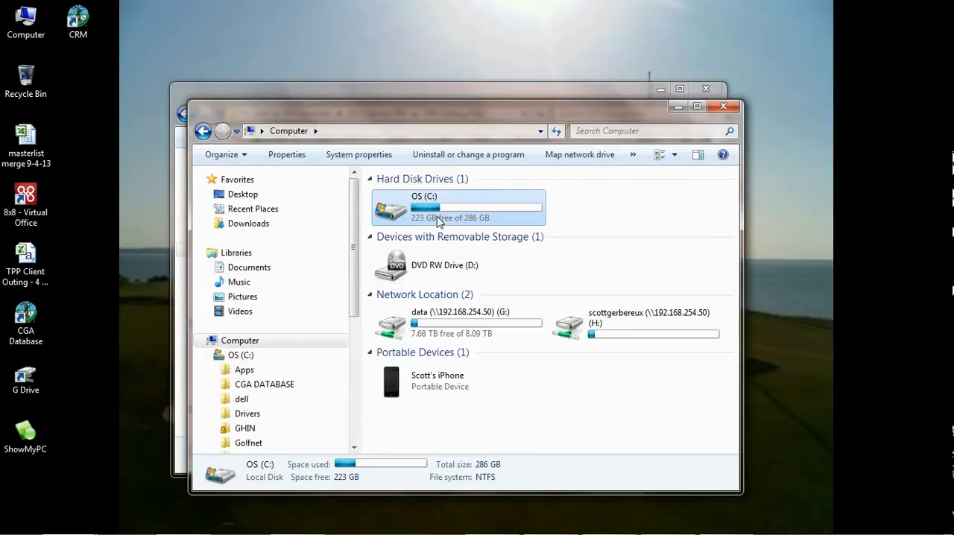
Browse to C:\GHIN\2004\TPP\PlayerImport, then switch to the Tournament Pairing Program
{"action": "double_click", "coordinate": [460, 207]}
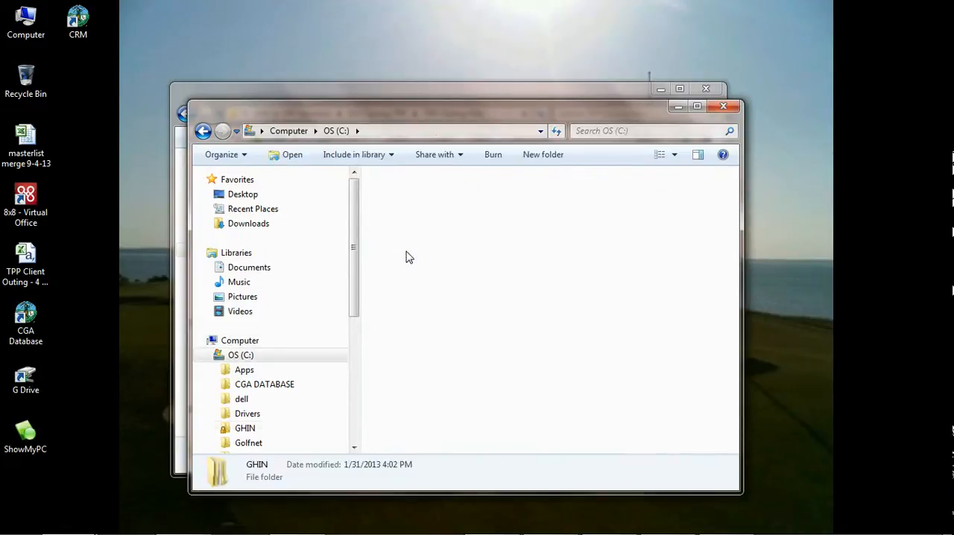
{"action": "double_click", "coordinate": [245, 428]}
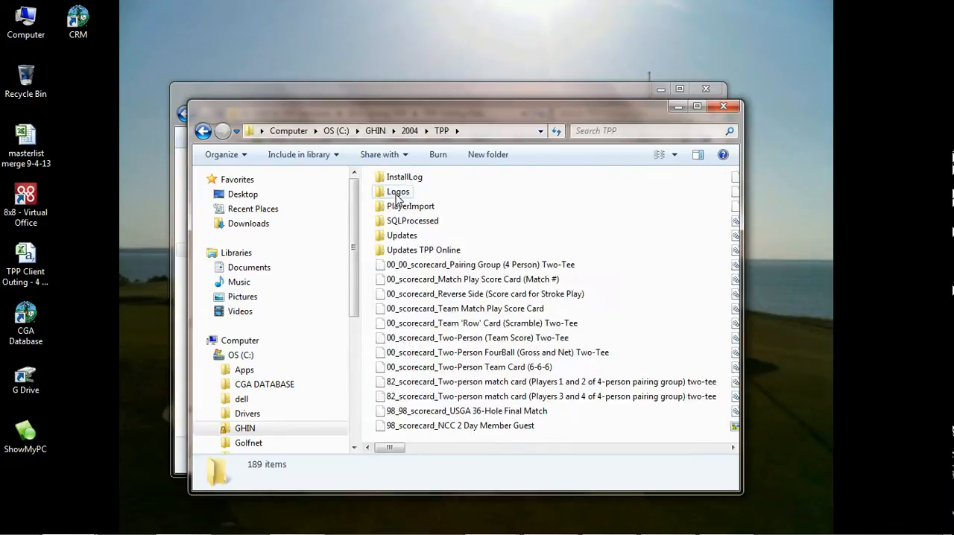
{"action": "left_click", "coordinate": [411, 206]}
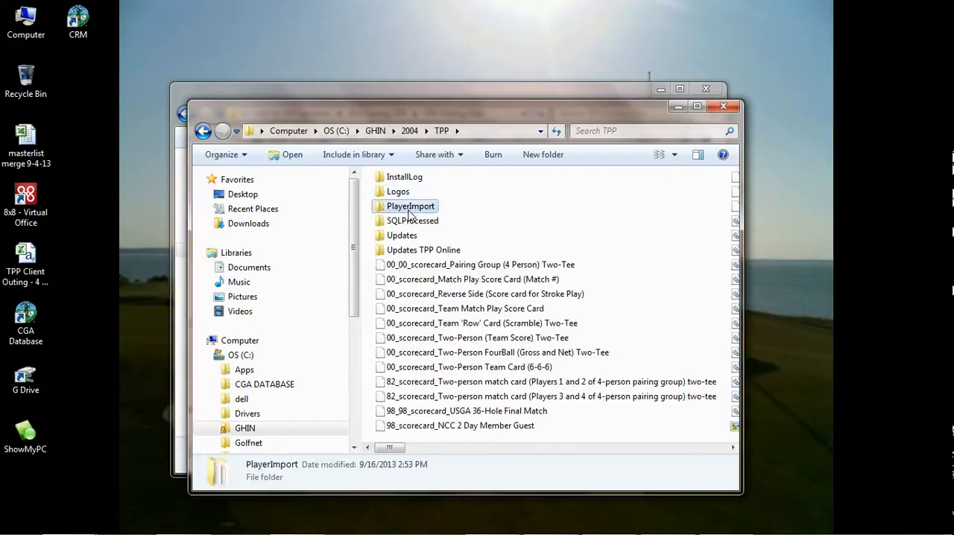
{"action": "double_click", "coordinate": [410, 205]}
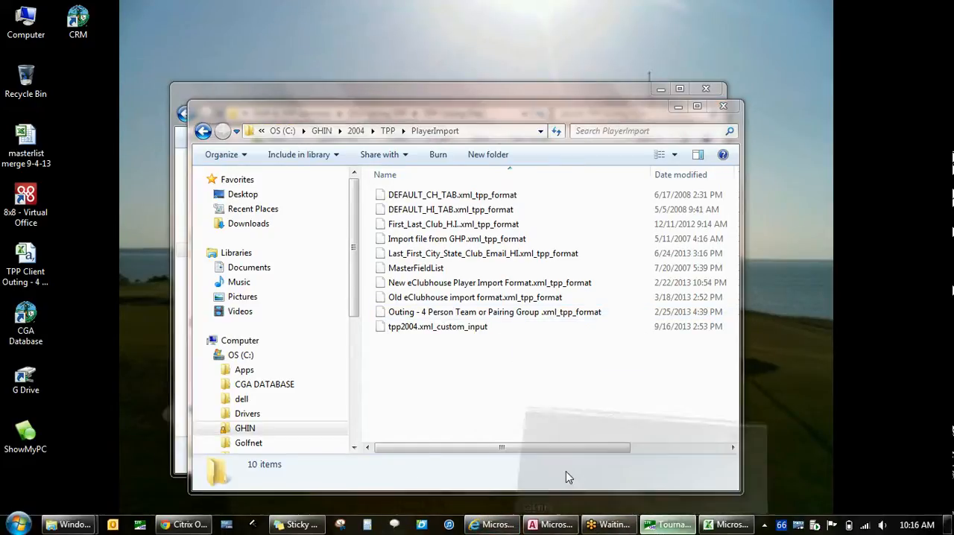
{"action": "left_click", "coordinate": [665, 525]}
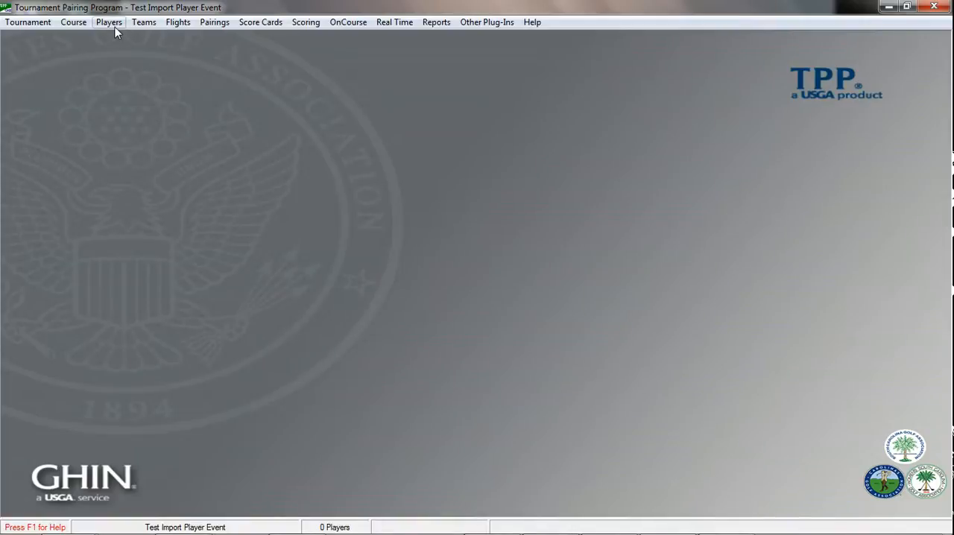
{"action": "mouse_move", "coordinate": [111, 32]}
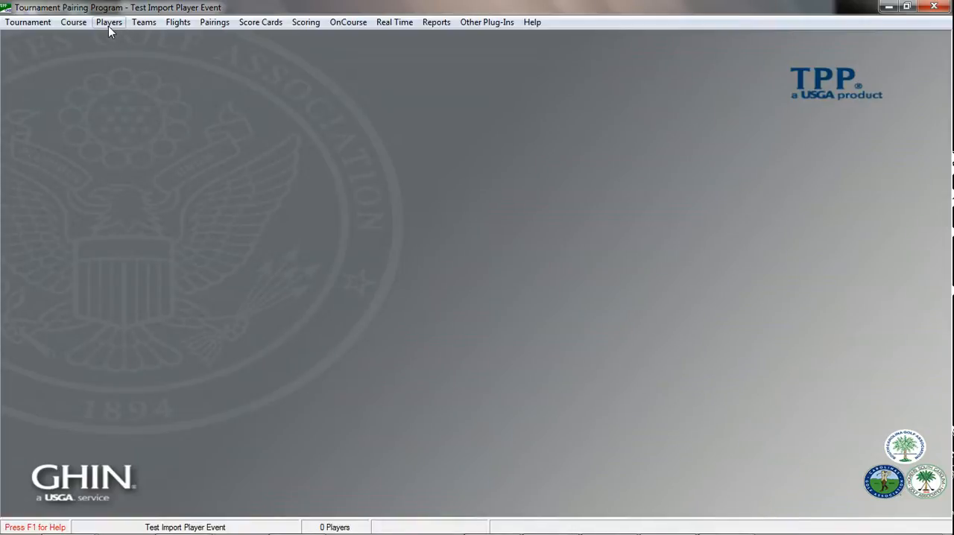
Dismiss the session-expiry warning and start Import Tournament Players from the Players menu
{"action": "left_click", "coordinate": [109, 21]}
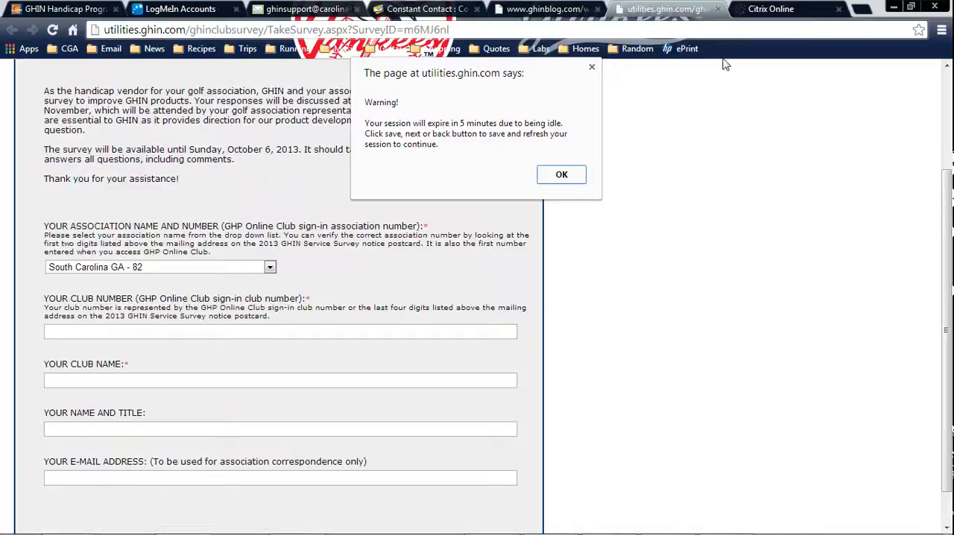
{"action": "left_click", "coordinate": [561, 173]}
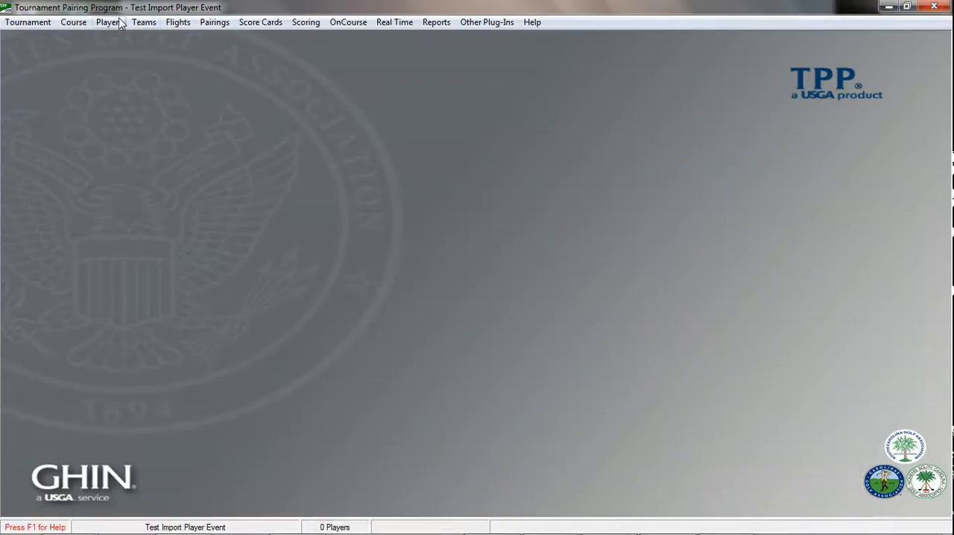
{"action": "left_click", "coordinate": [107, 21]}
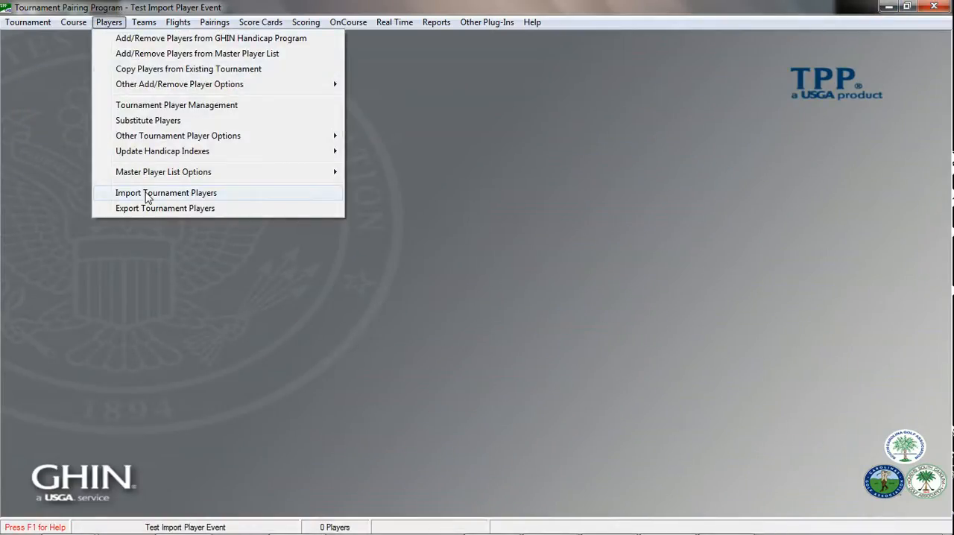
{"action": "left_click", "coordinate": [166, 193]}
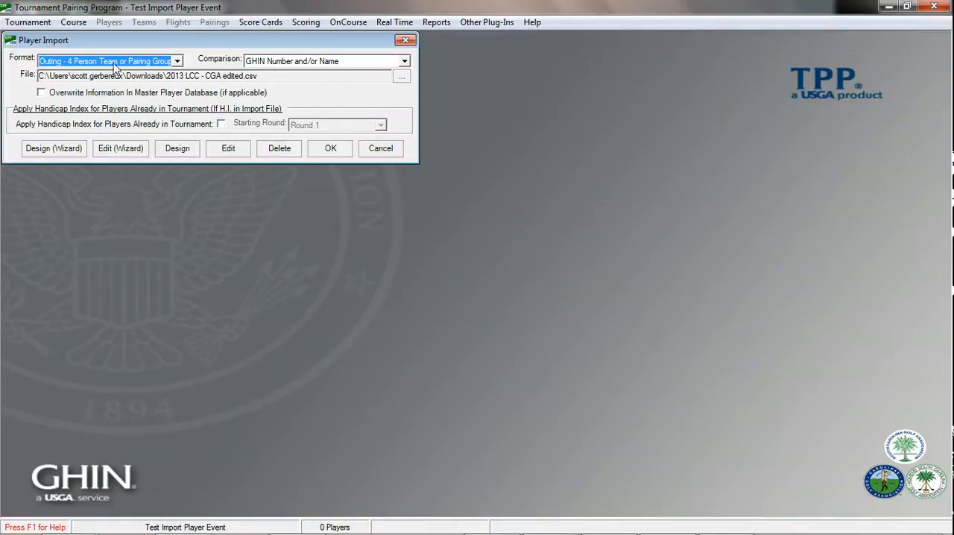
Choose the Outing - 4 Person Team or Pairing Group import format and browse for the roster file
{"action": "left_click", "coordinate": [176, 60]}
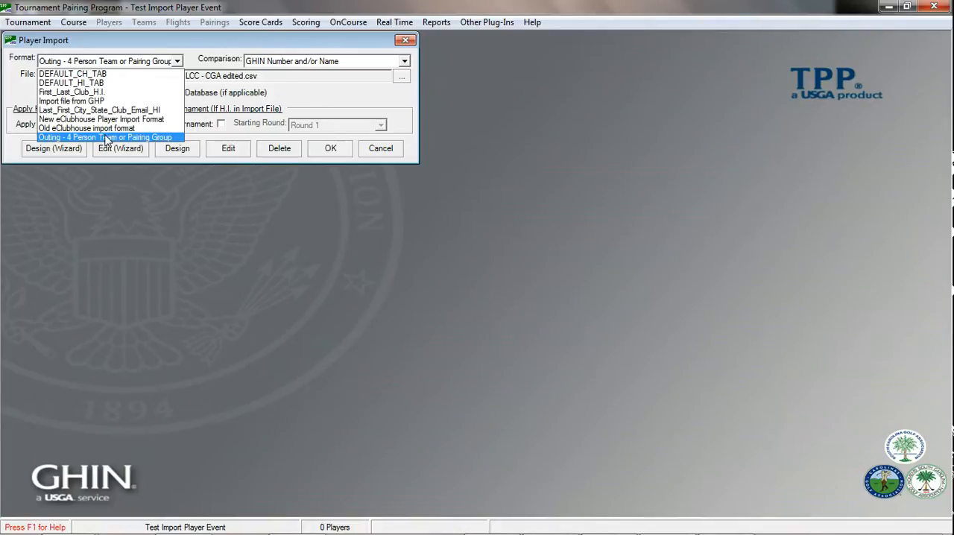
{"action": "left_click", "coordinate": [107, 138]}
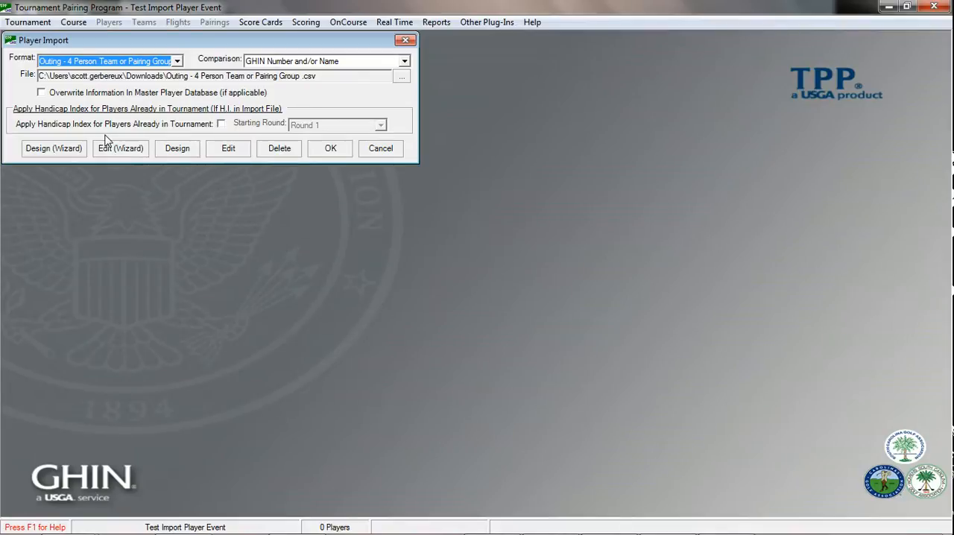
{"action": "mouse_move", "coordinate": [209, 101]}
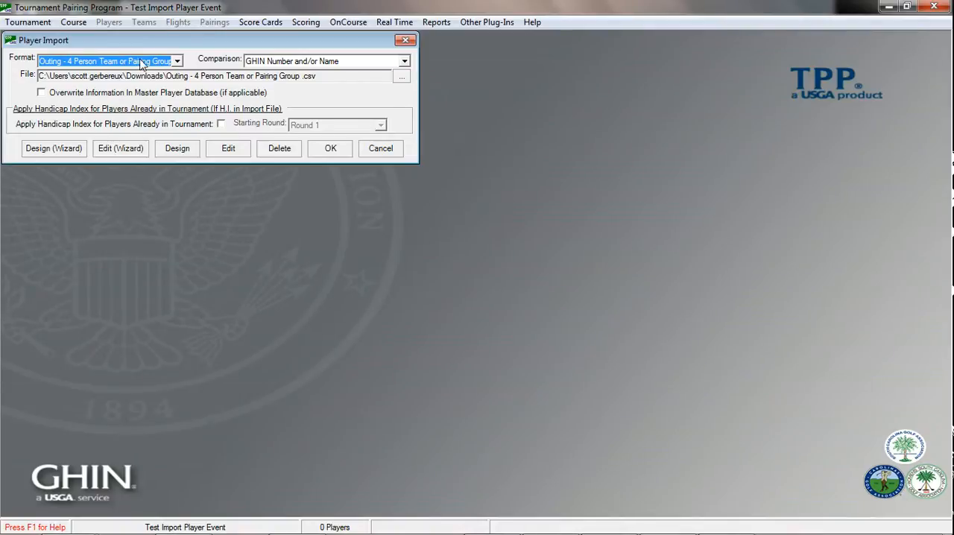
{"action": "mouse_move", "coordinate": [236, 65]}
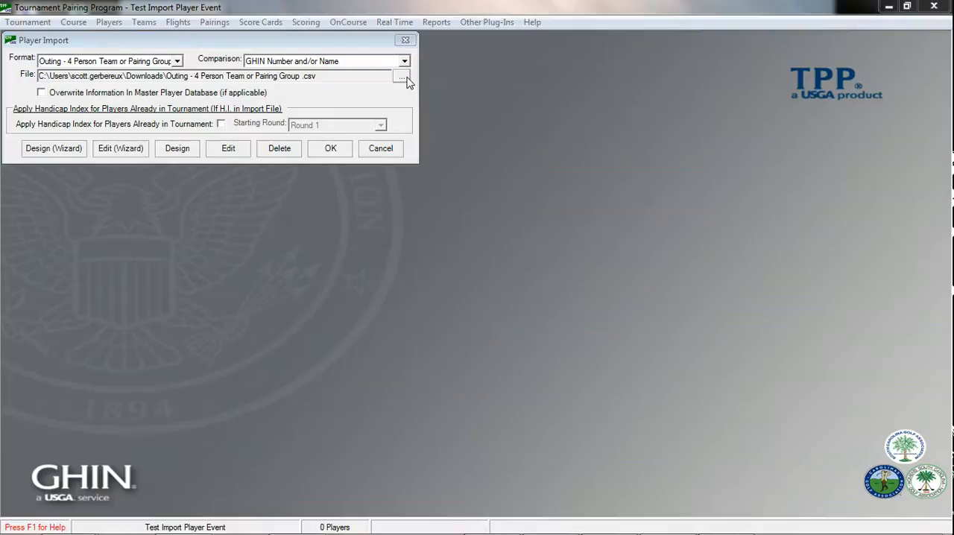
{"action": "left_click", "coordinate": [403, 76]}
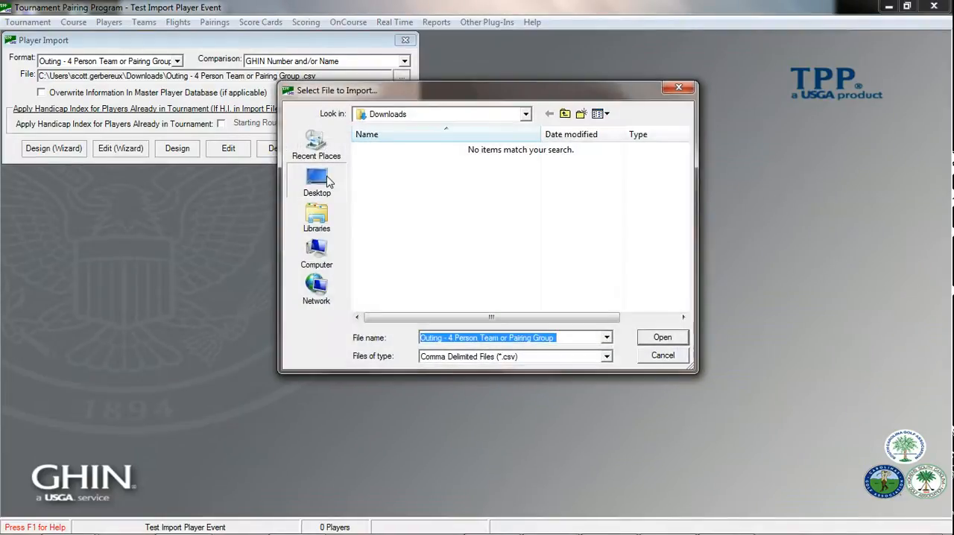
Import the Client Outing sample-data CSV from the Desktop, acknowledging 132 processed player records
{"action": "left_click", "coordinate": [316, 182]}
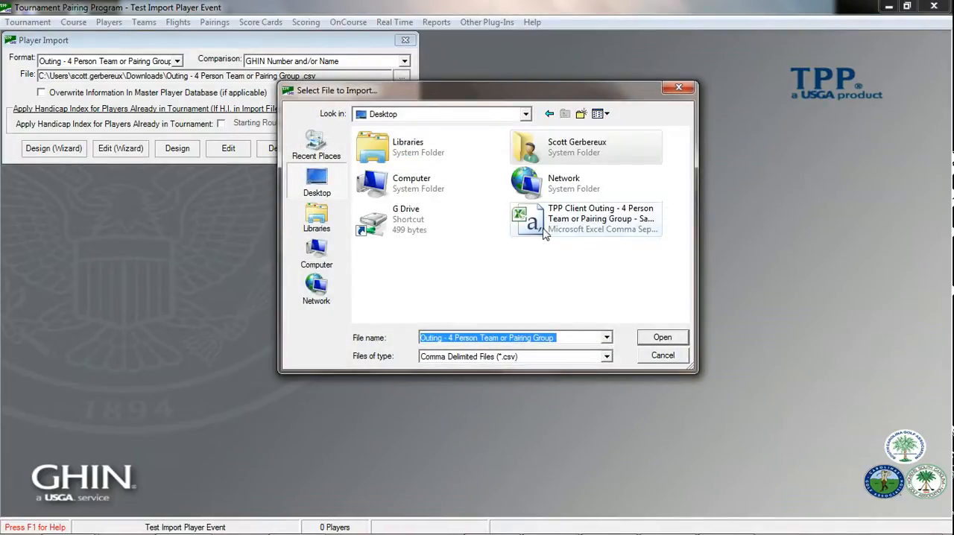
{"action": "left_click", "coordinate": [589, 218]}
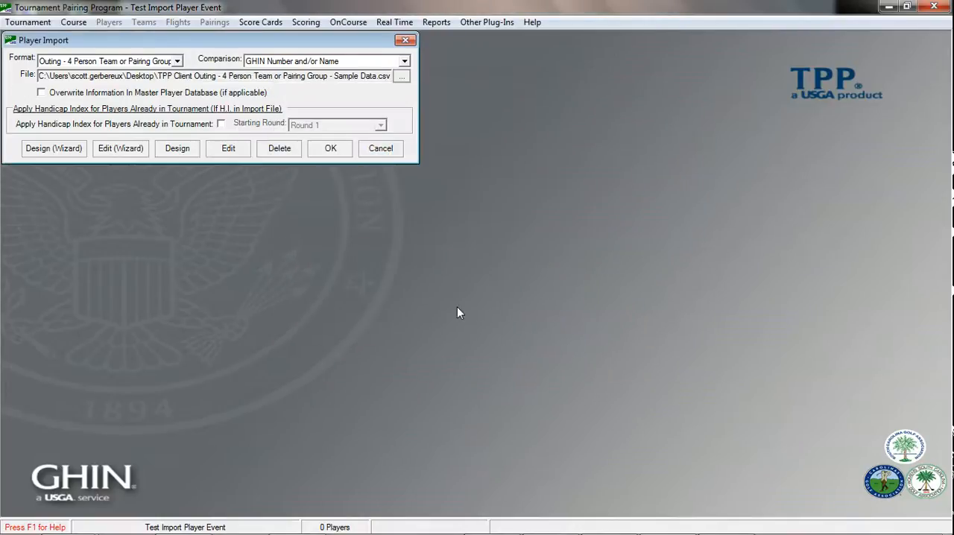
{"action": "mouse_move", "coordinate": [164, 242]}
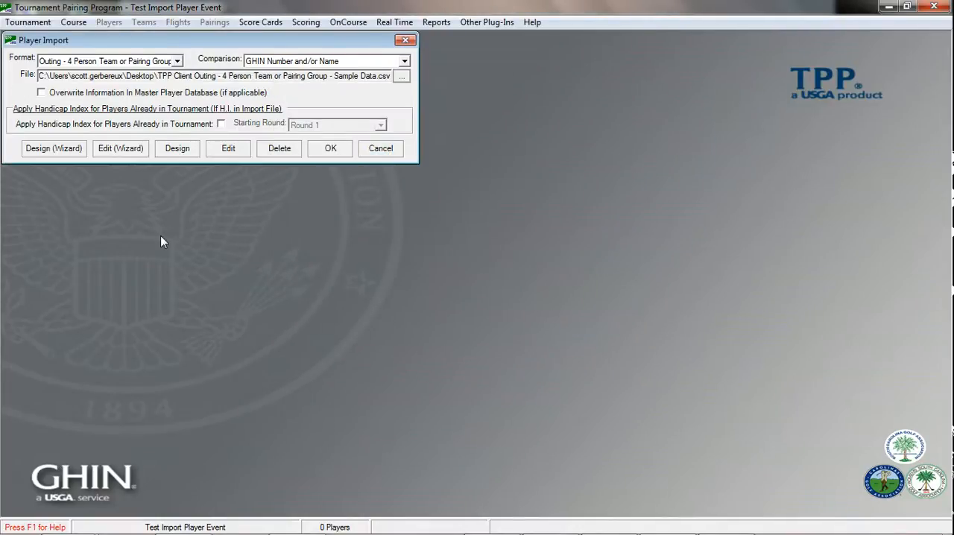
{"action": "mouse_move", "coordinate": [331, 147]}
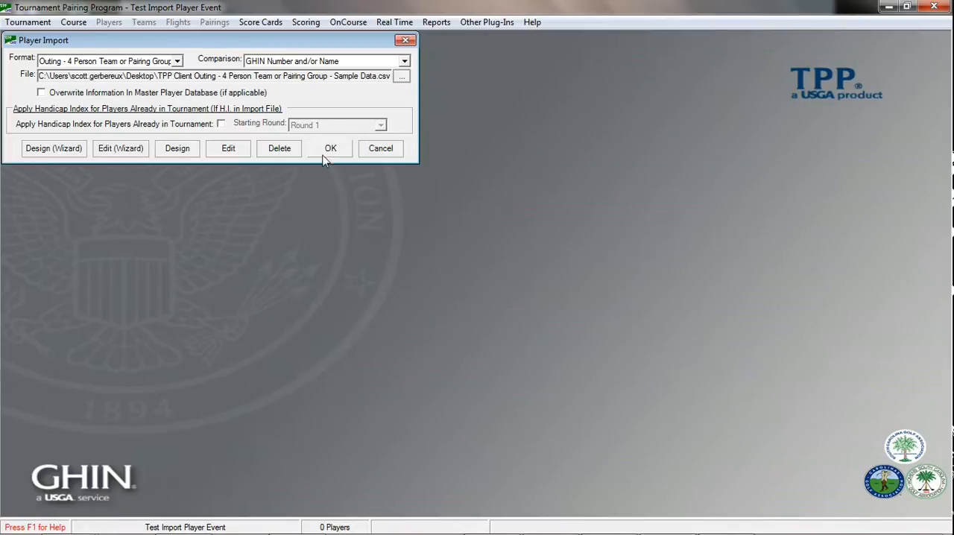
{"action": "left_click", "coordinate": [331, 147]}
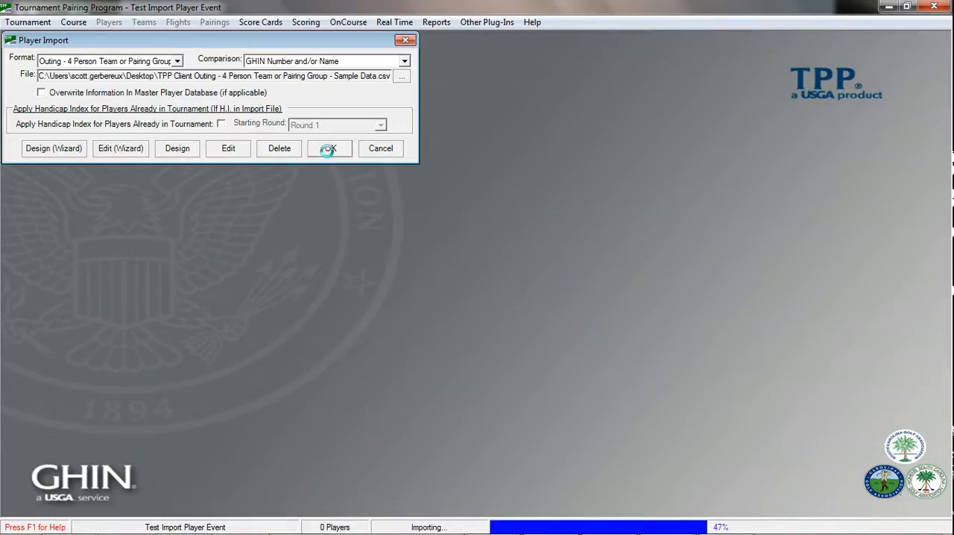
{"action": "left_click", "coordinate": [330, 147]}
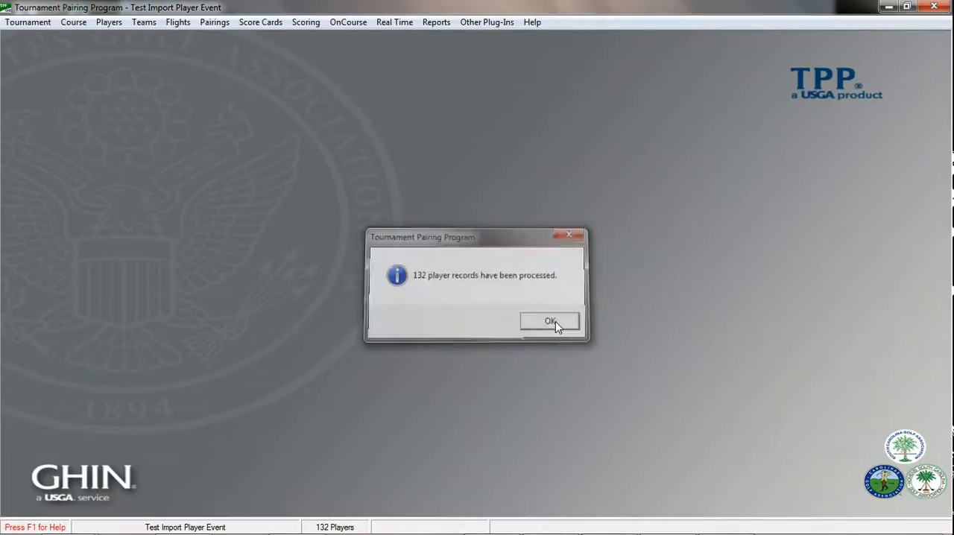
{"action": "left_click", "coordinate": [550, 322]}
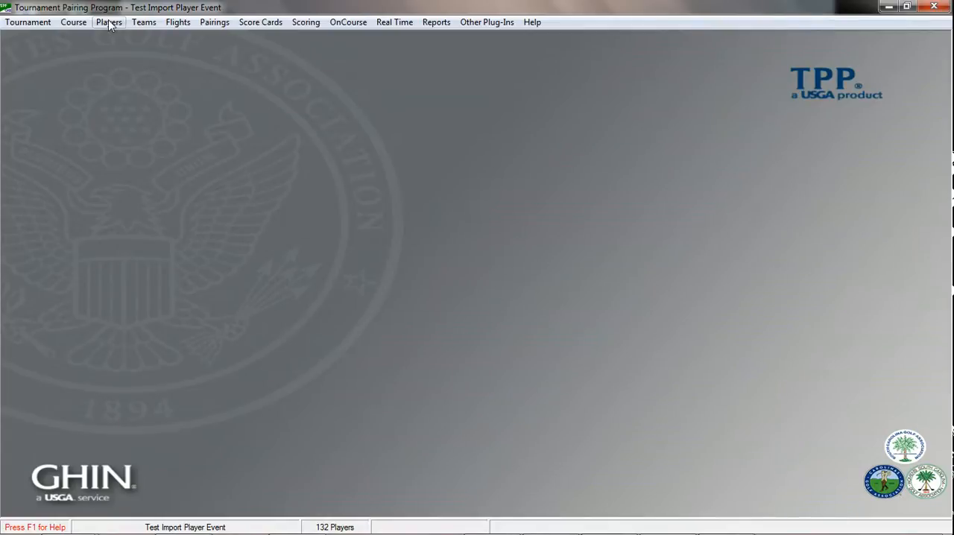
Review Tournament Player Management listed by Entry Number, then close the player list
{"action": "left_click", "coordinate": [109, 21]}
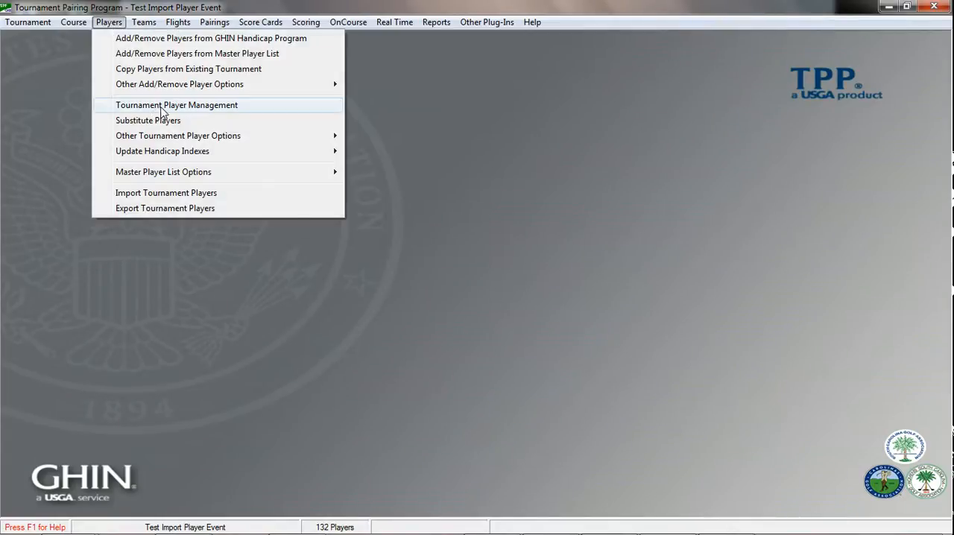
{"action": "left_click", "coordinate": [176, 104]}
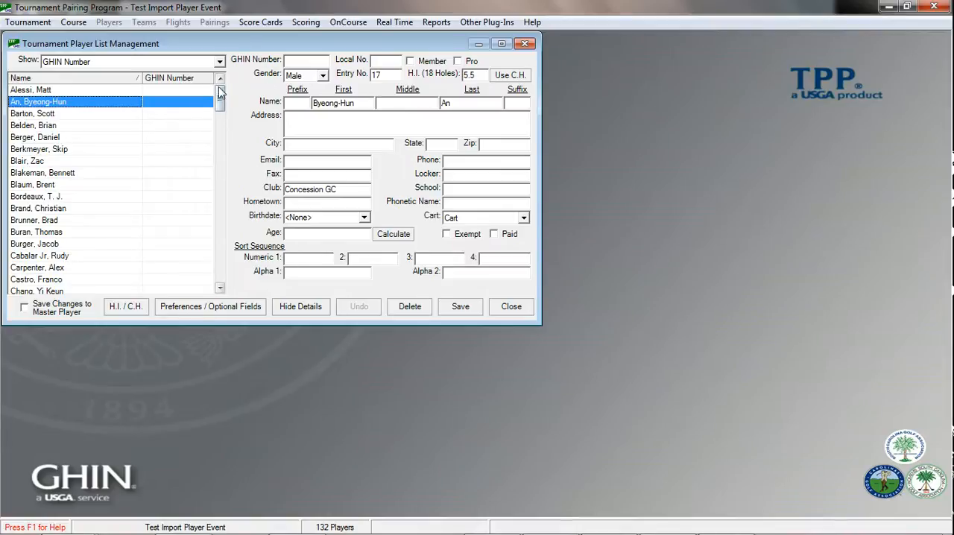
{"action": "left_click", "coordinate": [220, 61]}
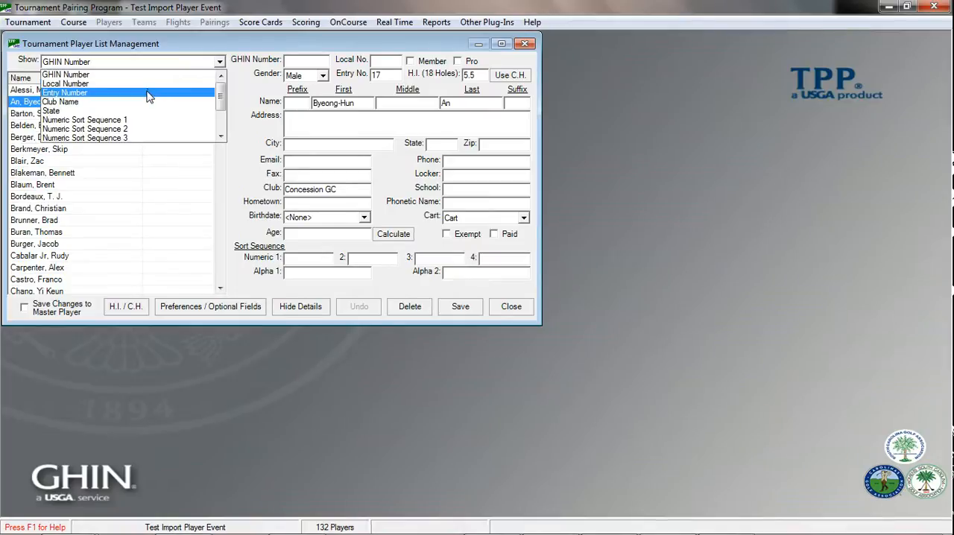
{"action": "left_click", "coordinate": [65, 92]}
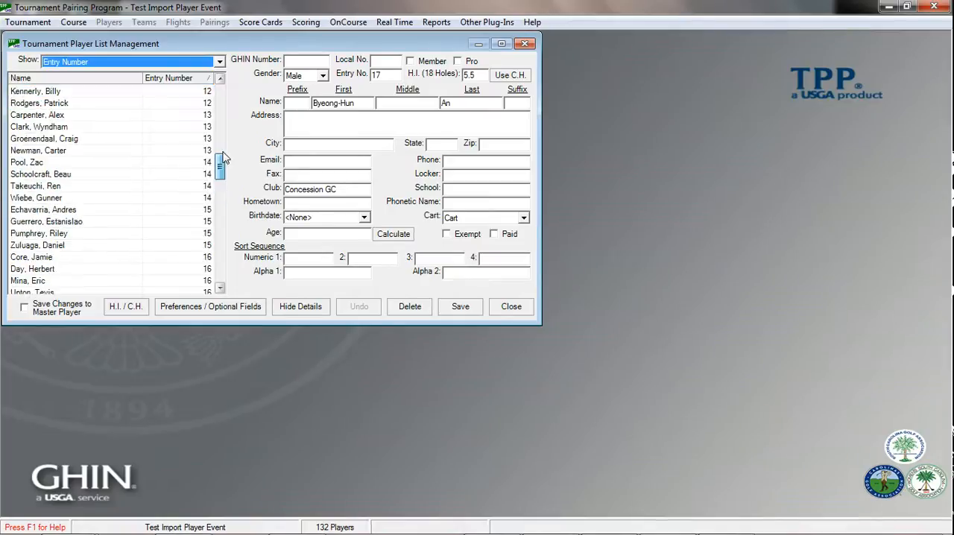
{"action": "left_click", "coordinate": [221, 79]}
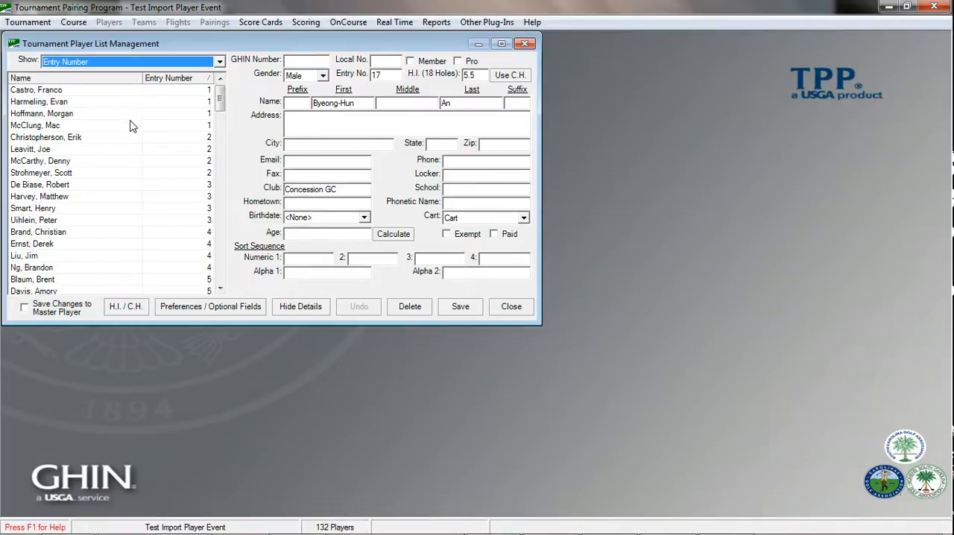
{"action": "mouse_move", "coordinate": [503, 304]}
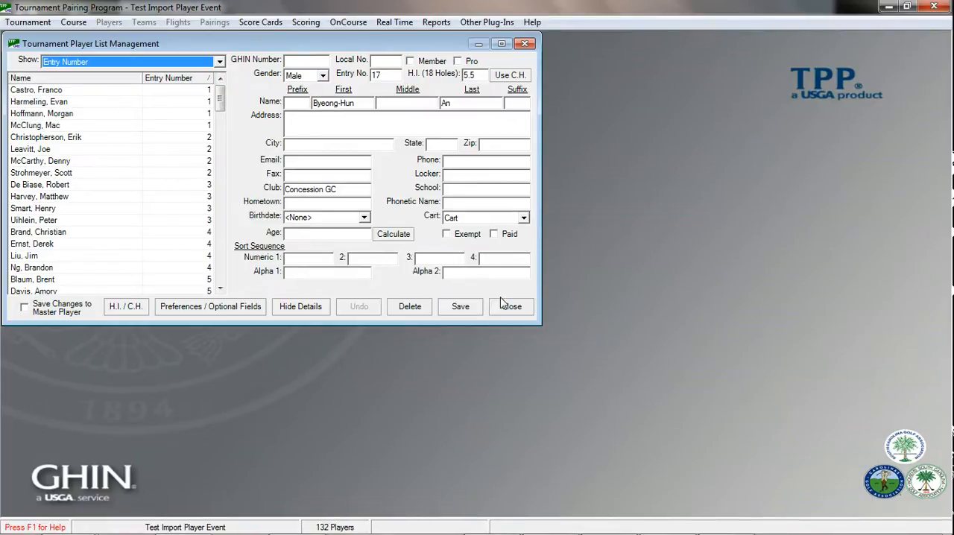
{"action": "left_click", "coordinate": [215, 21]}
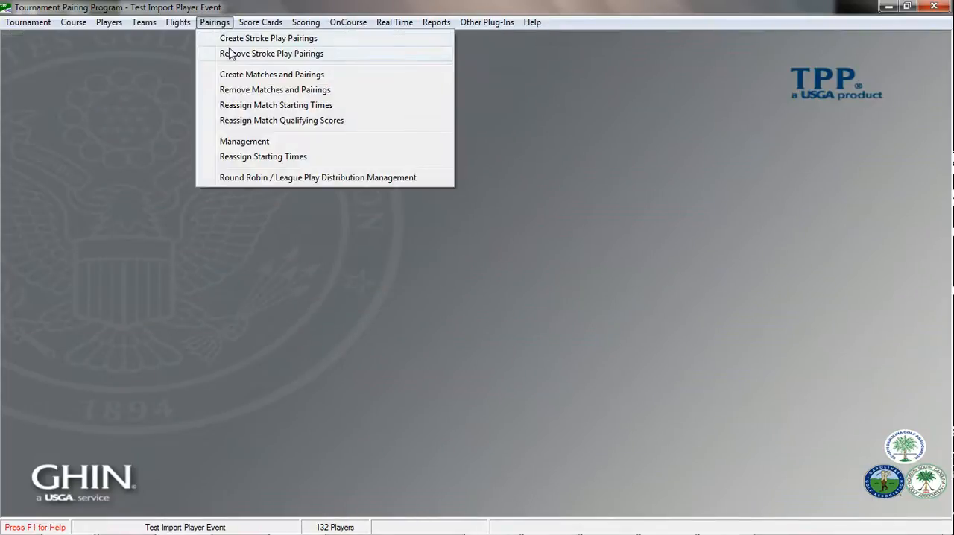
Build the 33 Round 1 foursomes with 4 players per group, paired by Entry Number, and confirm
{"action": "left_click", "coordinate": [268, 39]}
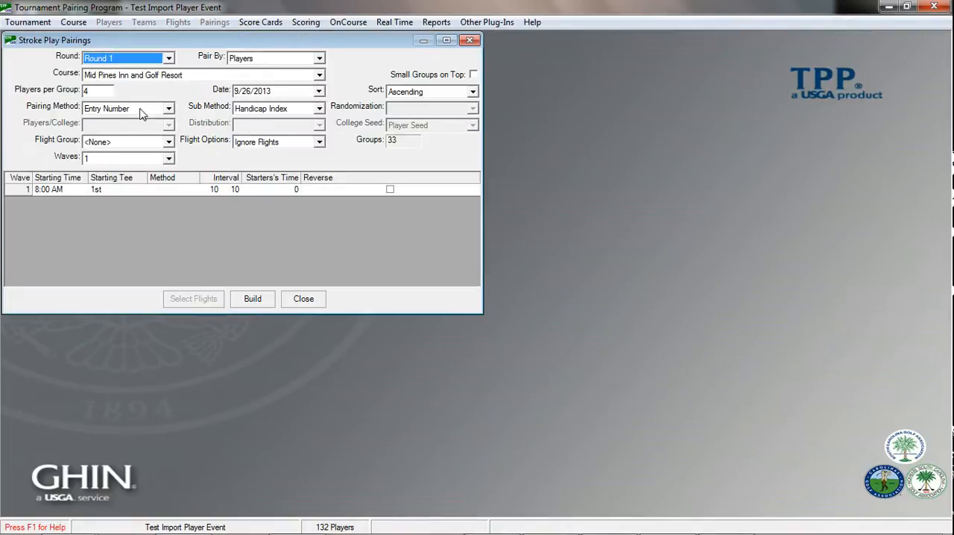
{"action": "mouse_move", "coordinate": [104, 90]}
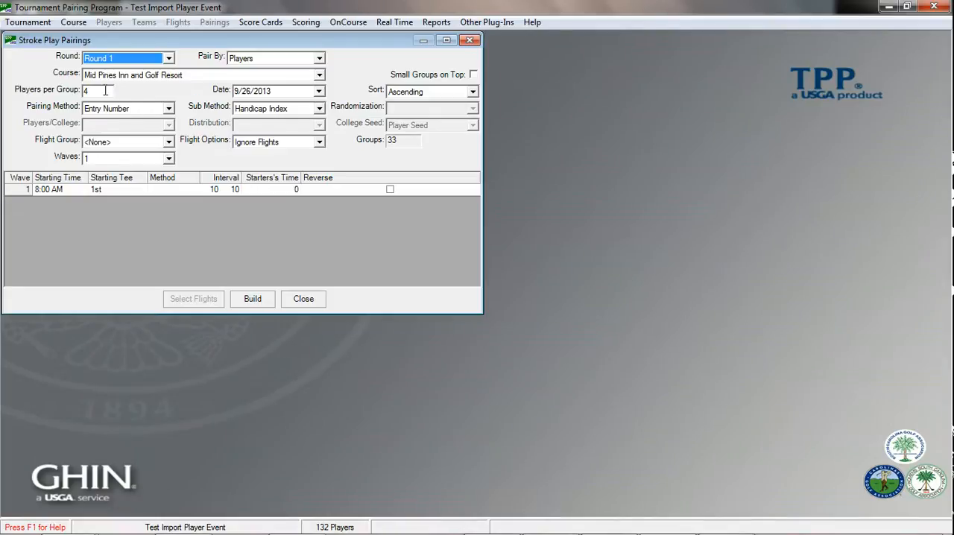
{"action": "mouse_move", "coordinate": [246, 295]}
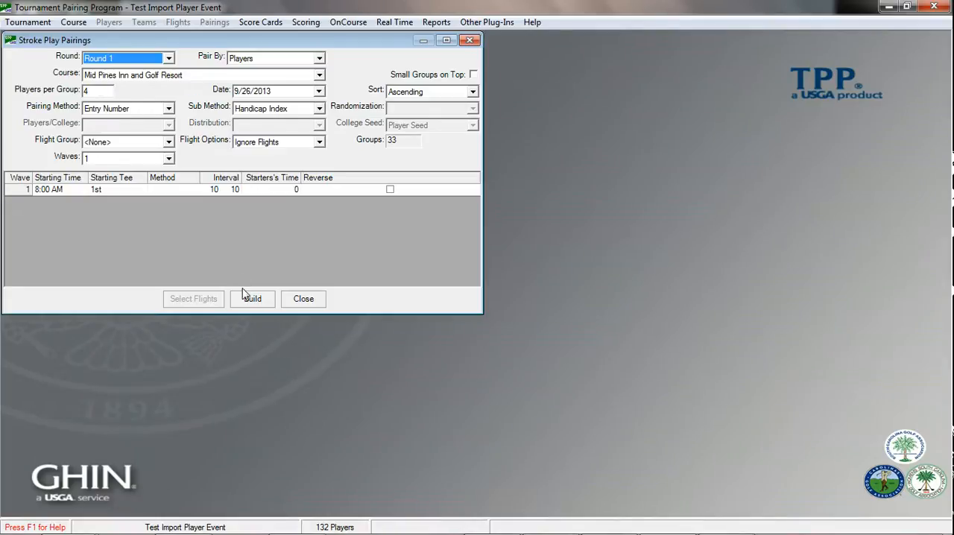
{"action": "left_click", "coordinate": [252, 298]}
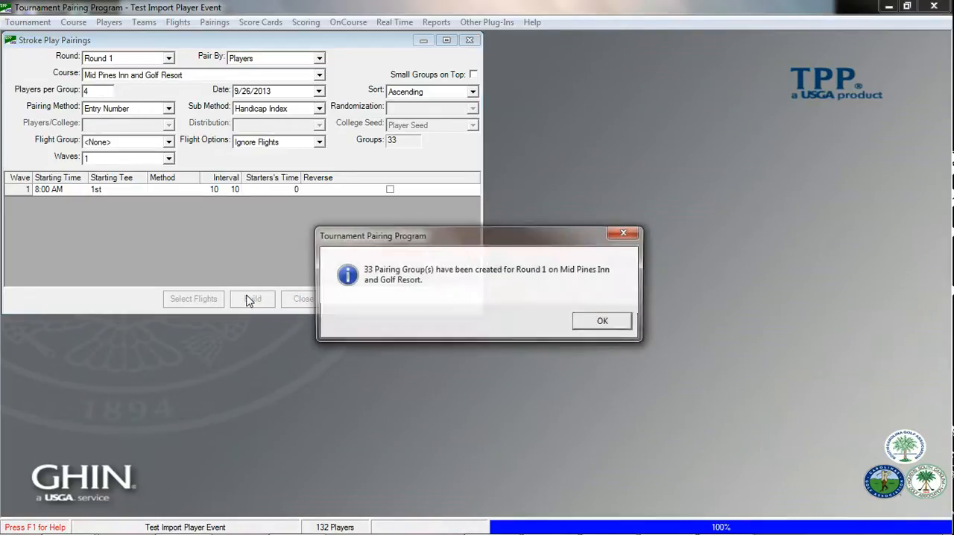
{"action": "left_click", "coordinate": [602, 321]}
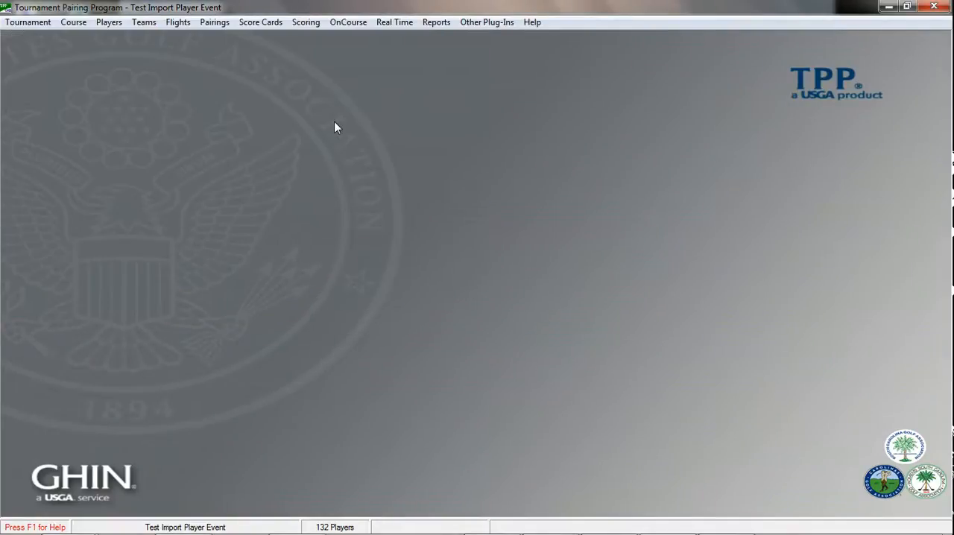
{"action": "left_click", "coordinate": [215, 21]}
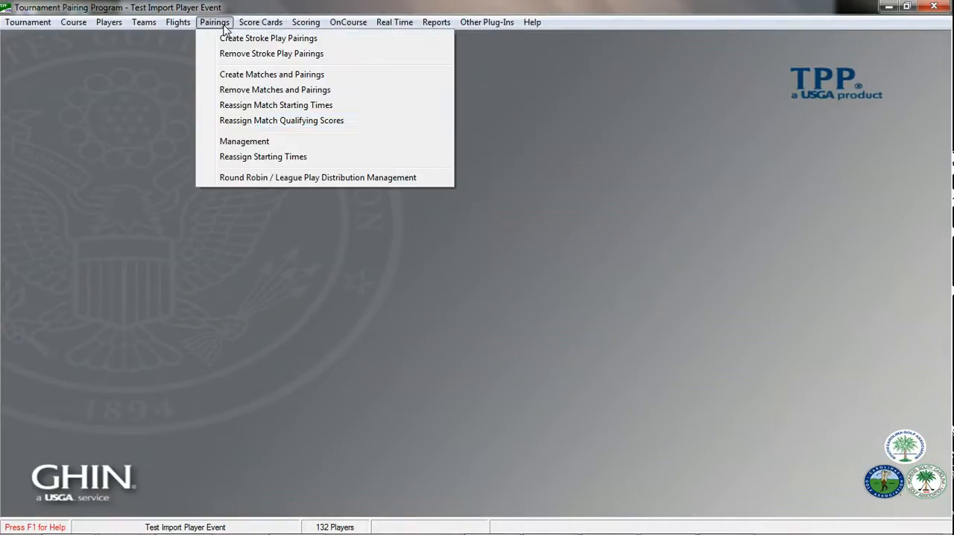
Show pairing management and scroll the tee-time grid from 8:00 am down to group 33 at 1:20 pm
{"action": "left_click", "coordinate": [244, 141]}
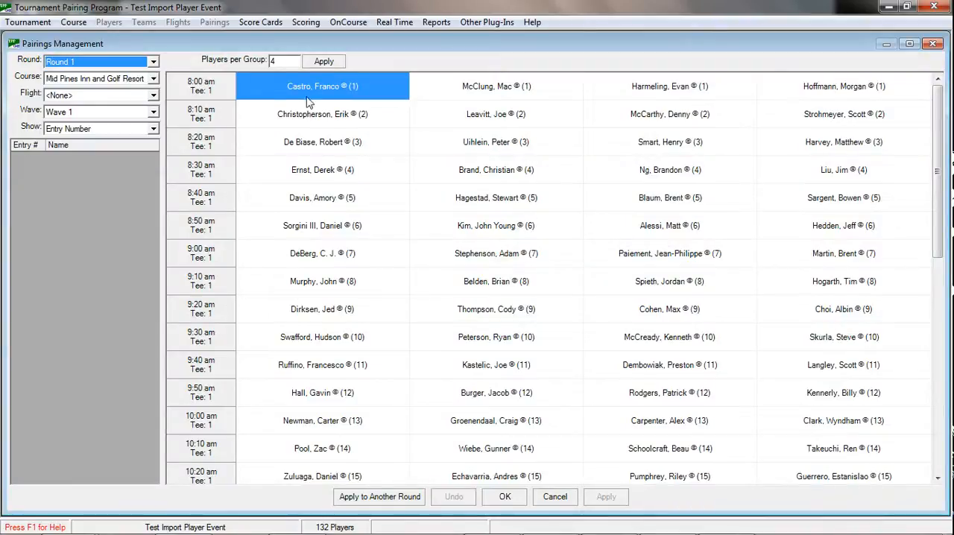
{"action": "mouse_move", "coordinate": [746, 120]}
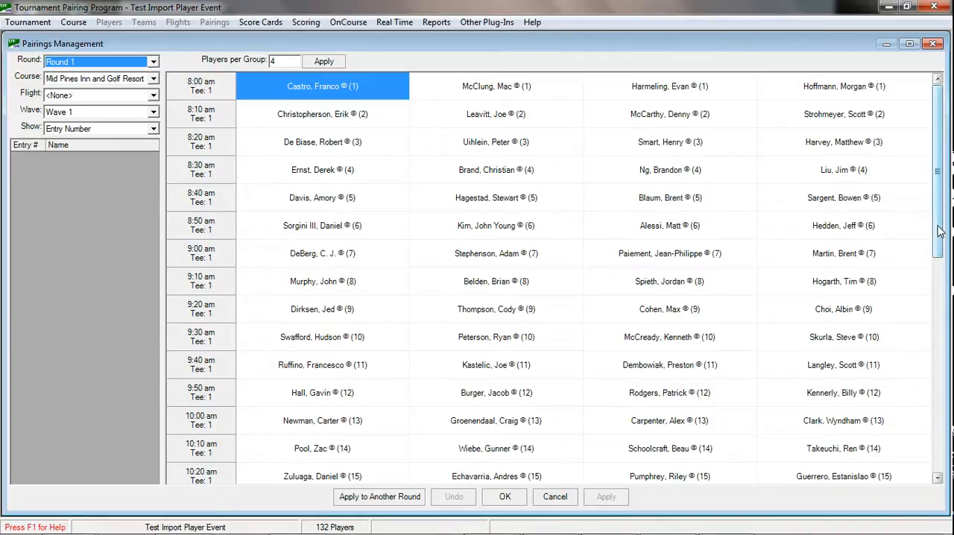
{"action": "scroll", "scroll_direction": "down", "scroll_amount": 3}
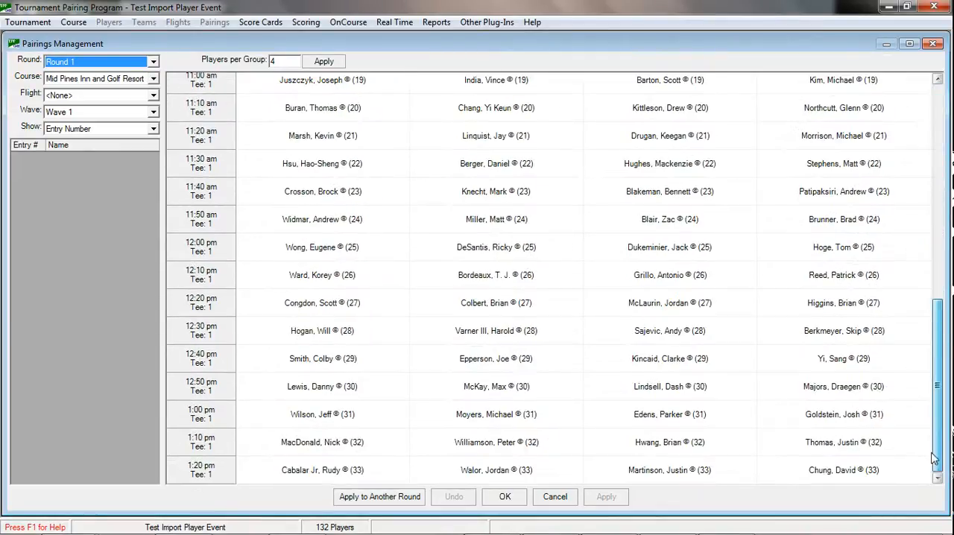